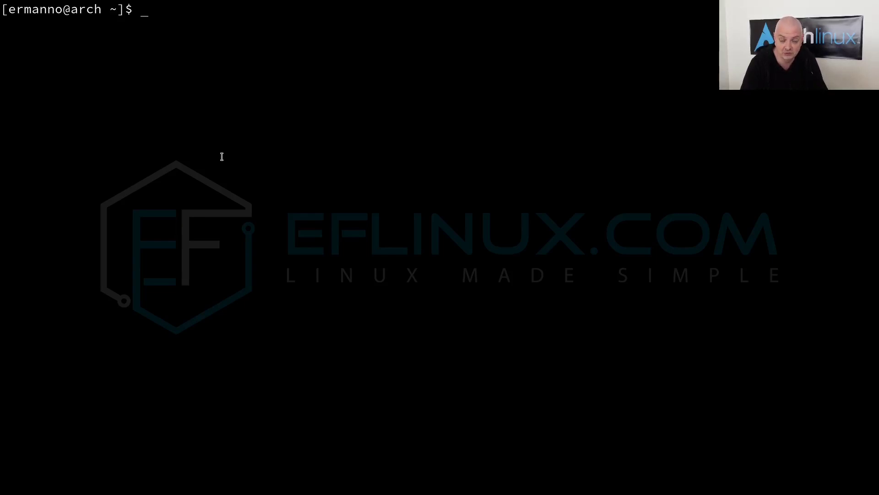
{"action": "mouse_move", "coordinate": [289, 167]}
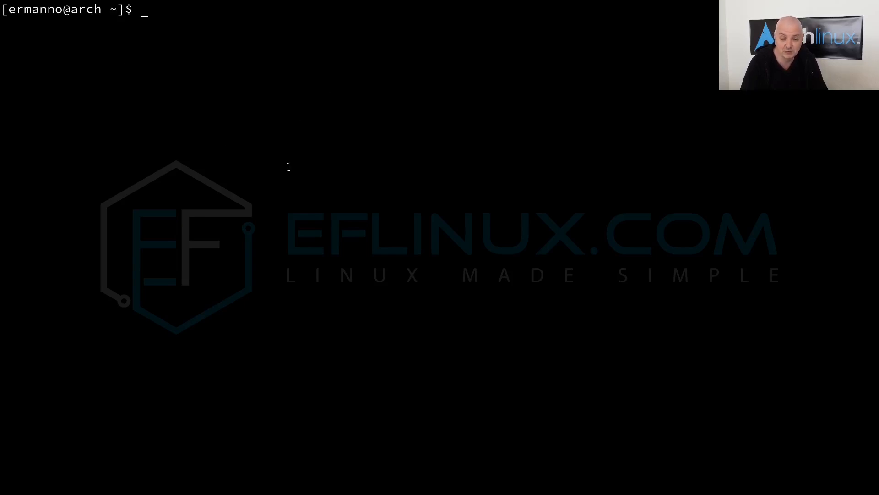
{"action": "mouse_move", "coordinate": [263, 205]}
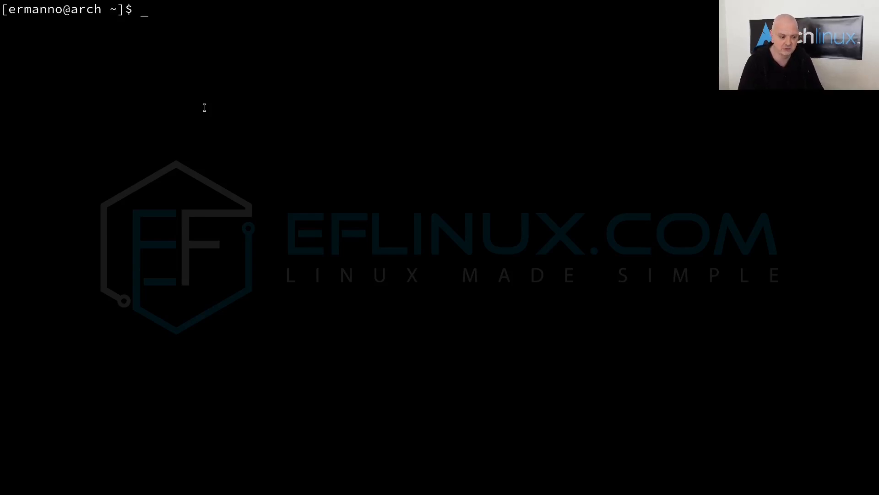
Start a 'sudo pacman -S' line, then bring up the useradd manual page with 'man useradd'.
{"action": "type", "text": "sudo pacm"}
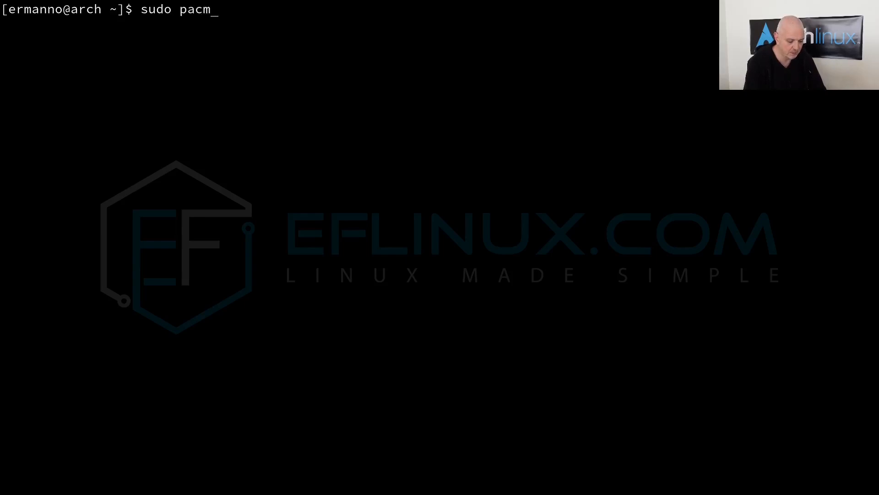
{"action": "type", "text": "an -S"}
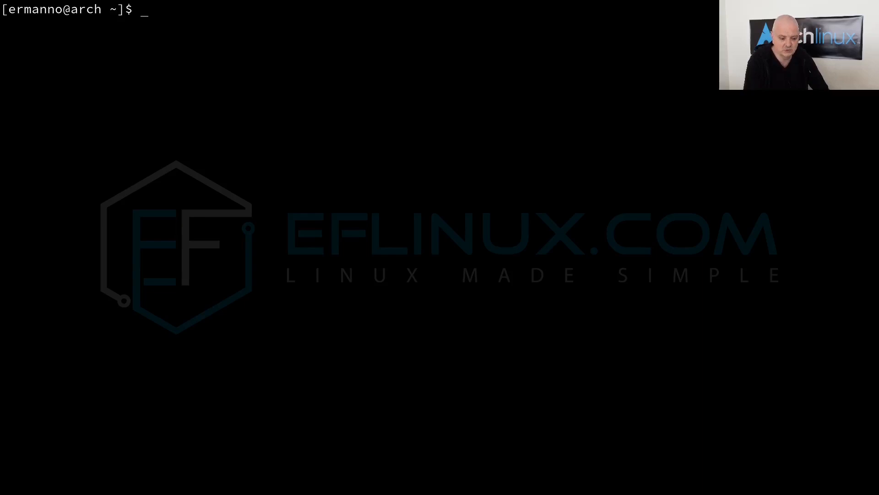
{"action": "type", "text": "man"}
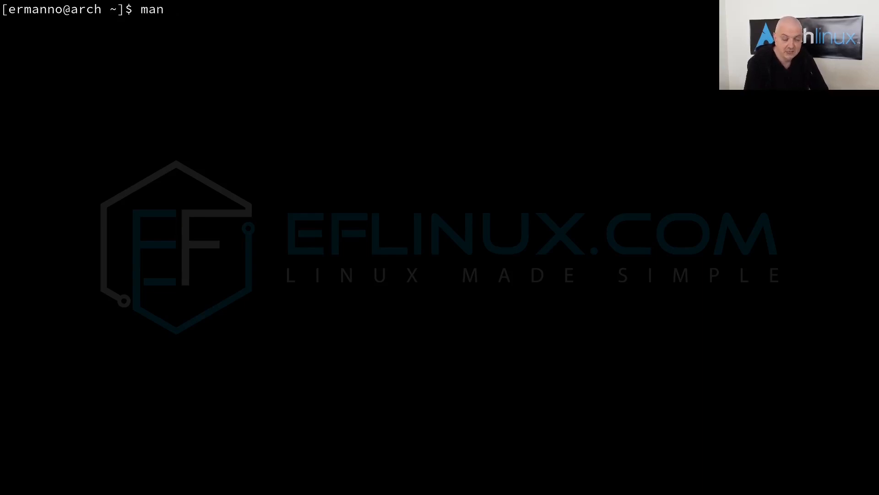
{"action": "type", "text": "user"}
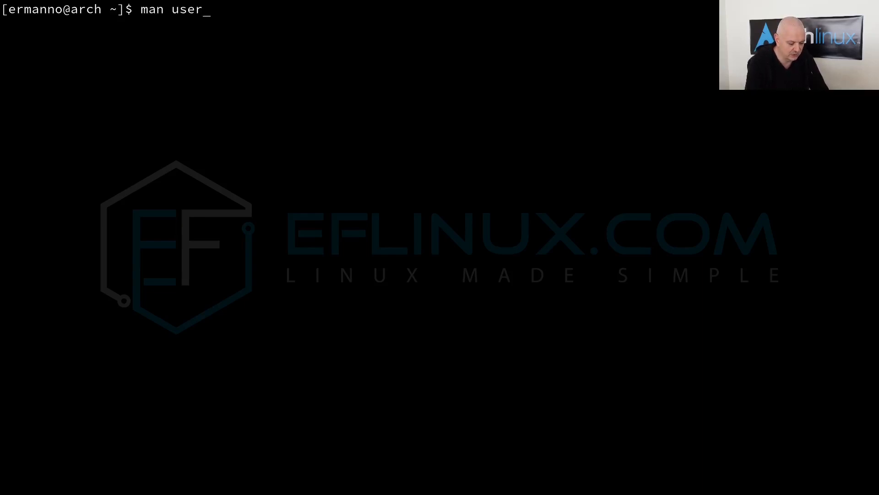
{"action": "type", "text": "add"}
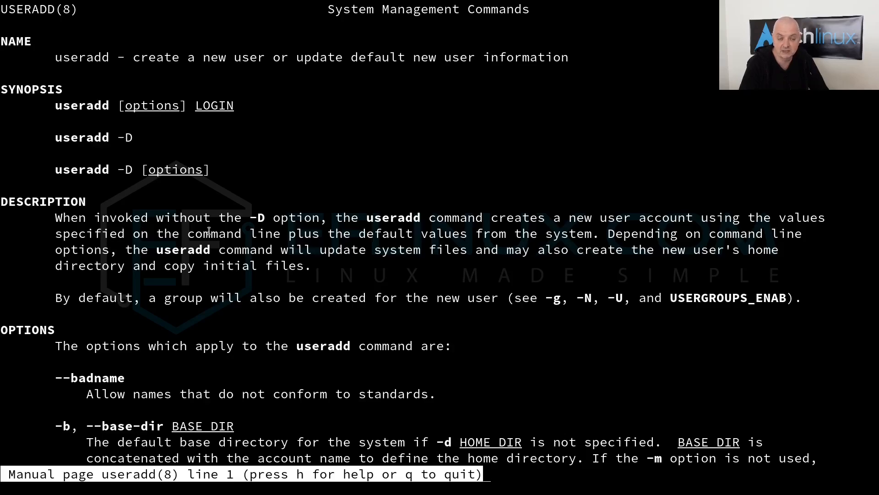
Scroll down the useradd page past its options and caveats.
{"action": "scroll", "scroll_direction": "down", "scroll_amount": 3}
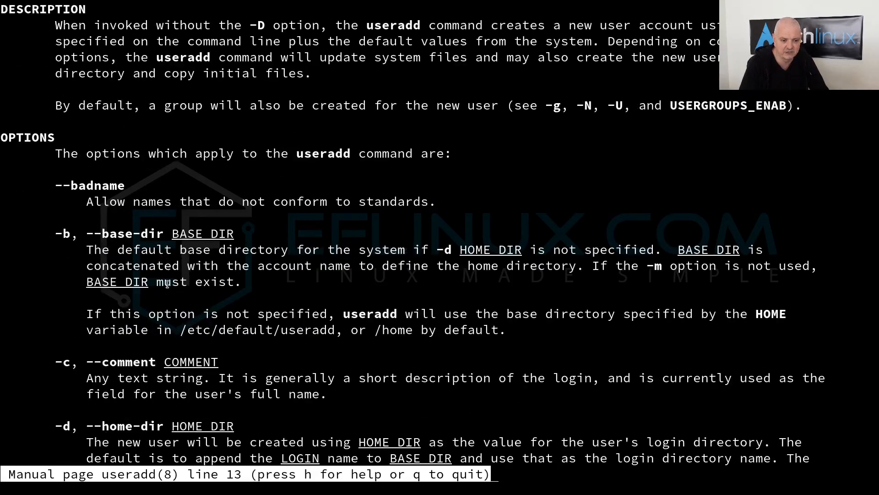
{"action": "scroll", "scroll_direction": "down", "scroll_amount": 3}
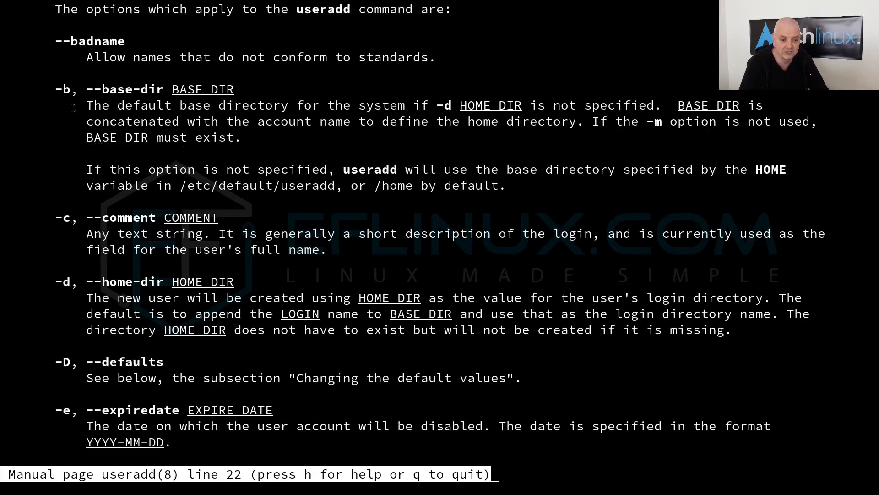
{"action": "mouse_move", "coordinate": [224, 271]}
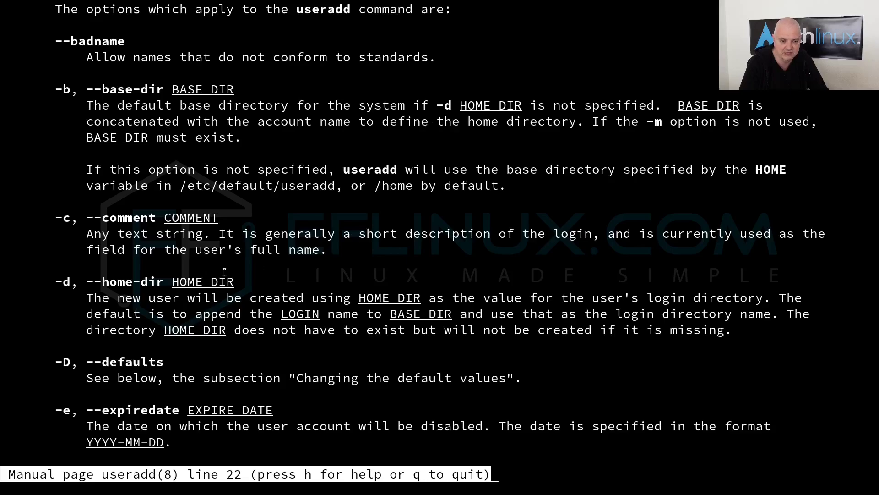
{"action": "scroll", "scroll_direction": "down", "scroll_amount": 3}
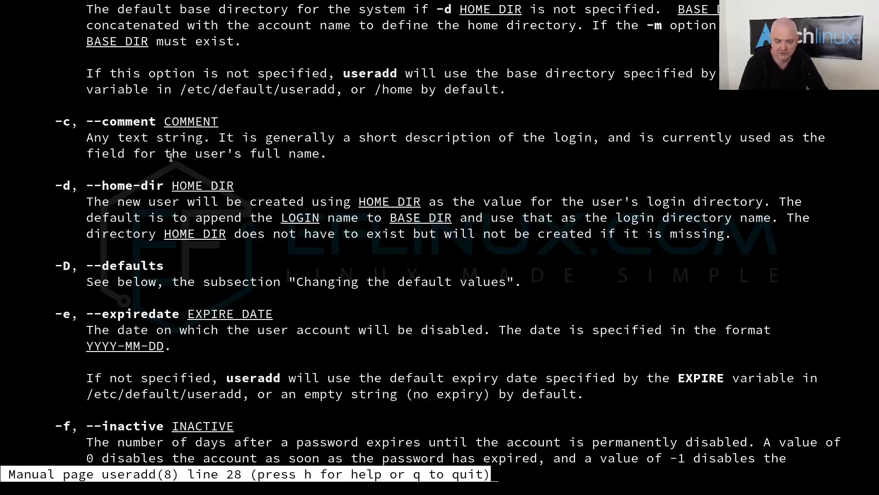
{"action": "mouse_move", "coordinate": [99, 213]}
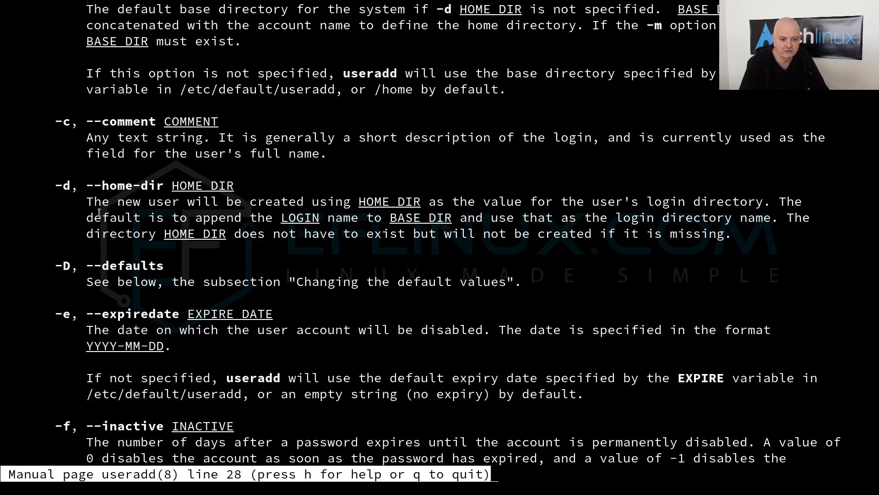
{"action": "scroll", "scroll_direction": "down", "scroll_amount": 3}
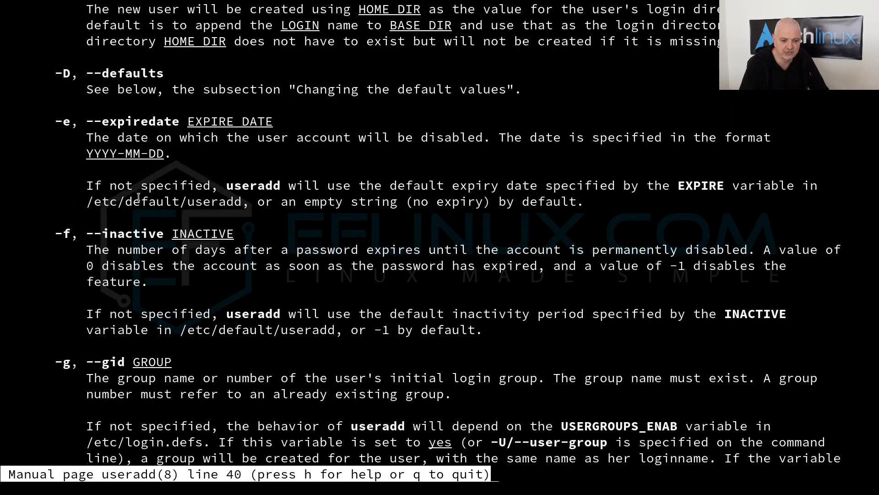
{"action": "scroll", "scroll_direction": "down", "scroll_amount": 3}
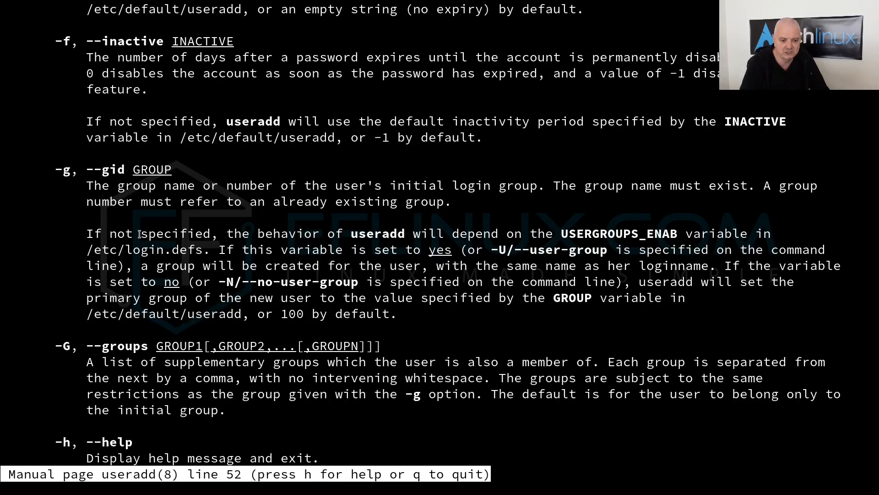
{"action": "scroll", "scroll_direction": "down", "scroll_amount": 3}
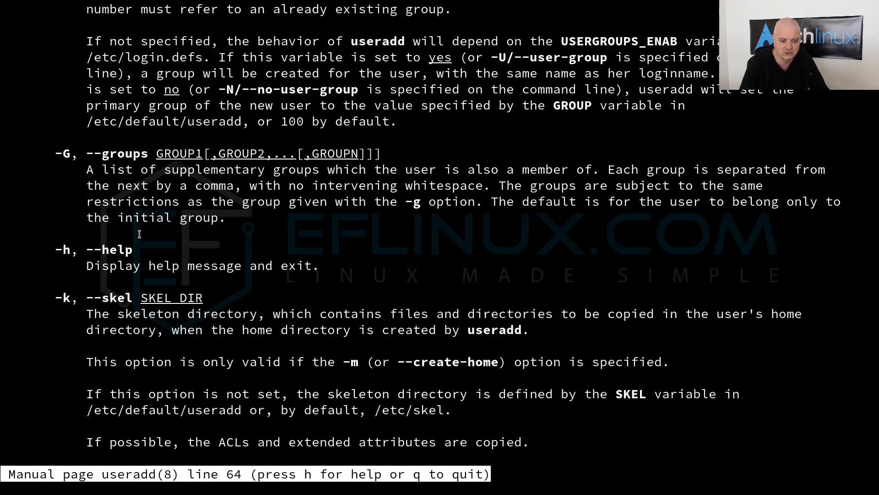
{"action": "scroll", "scroll_direction": "down", "scroll_amount": 3}
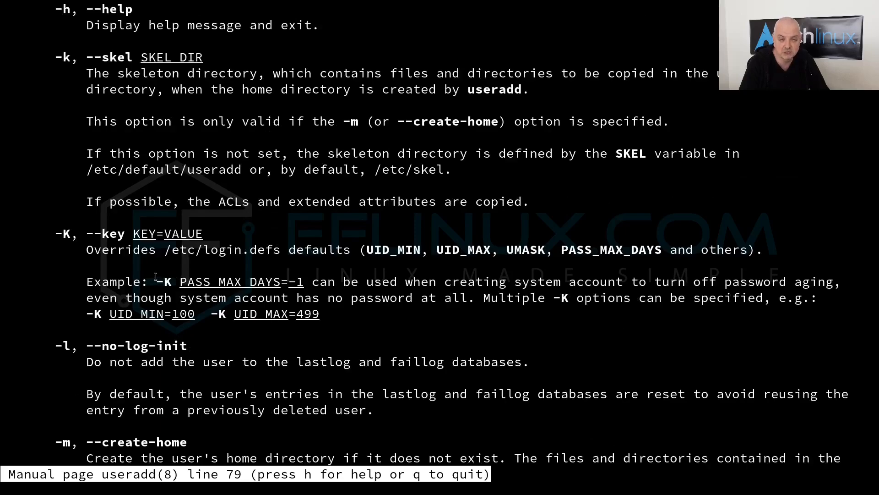
{"action": "scroll", "scroll_direction": "down", "scroll_amount": 3}
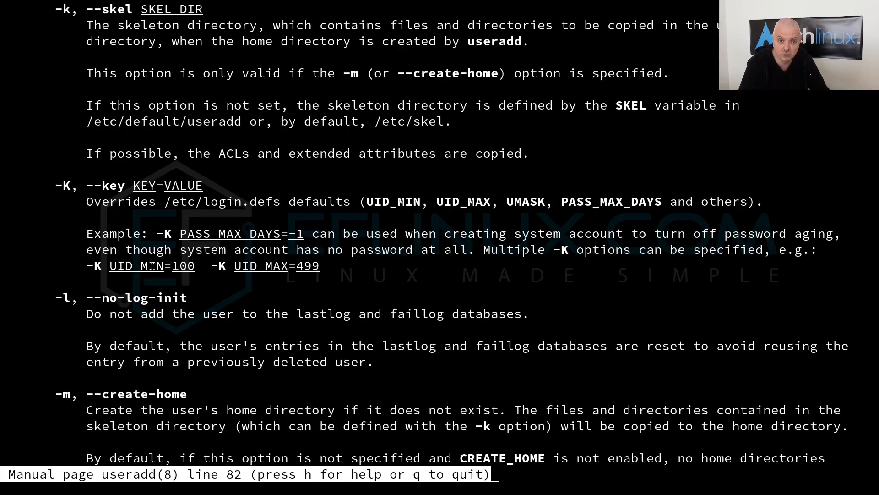
Continue down past configuration and files to the EXIT VALUES section.
{"action": "scroll", "scroll_direction": "down", "scroll_amount": 3}
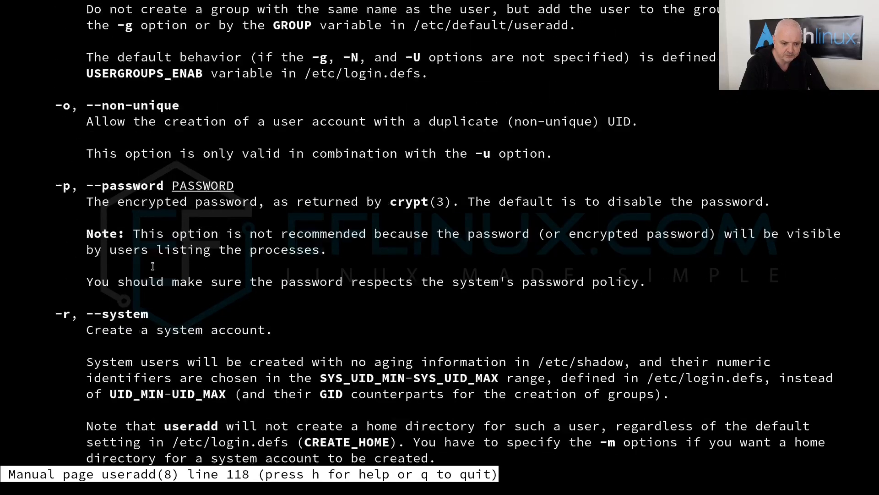
{"action": "scroll", "scroll_direction": "down", "scroll_amount": 3}
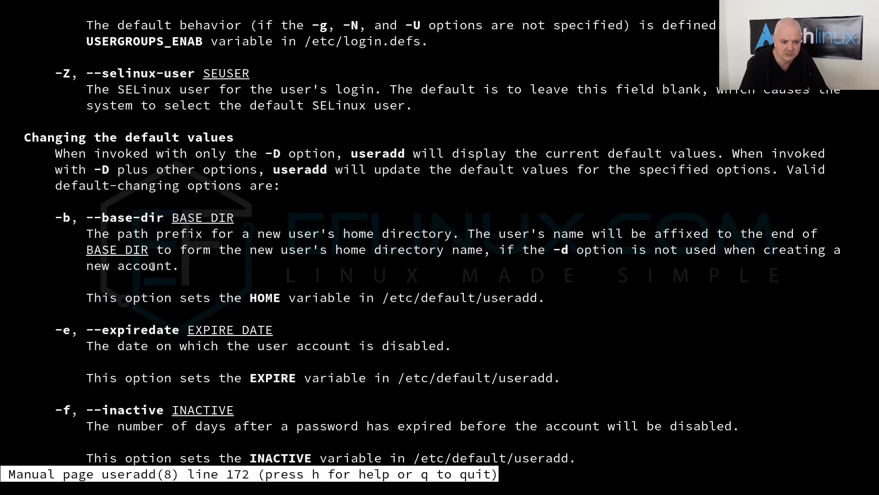
{"action": "scroll", "scroll_direction": "down", "scroll_amount": 3}
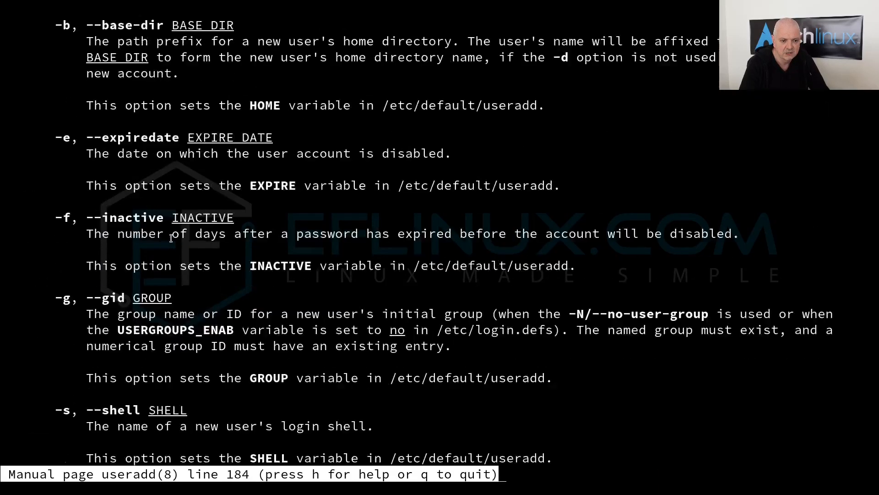
{"action": "scroll", "scroll_direction": "down", "scroll_amount": 3}
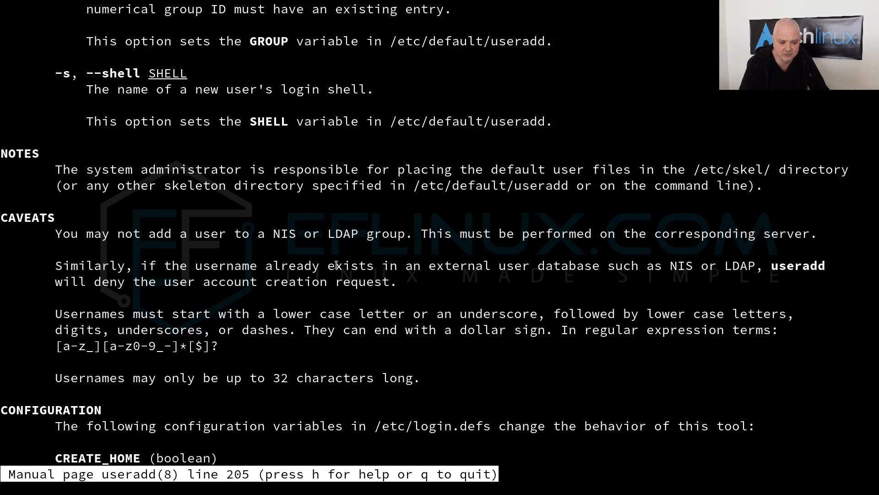
{"action": "scroll", "scroll_direction": "down", "scroll_amount": 3}
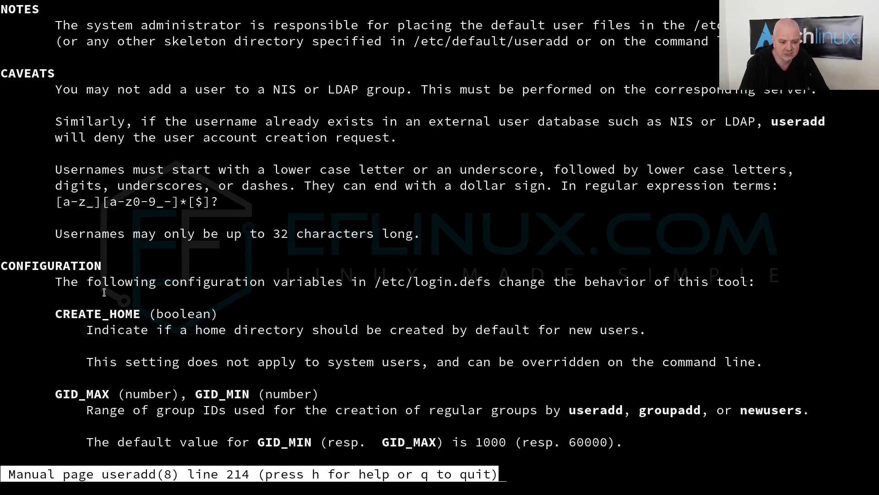
{"action": "scroll", "scroll_direction": "down", "scroll_amount": 3}
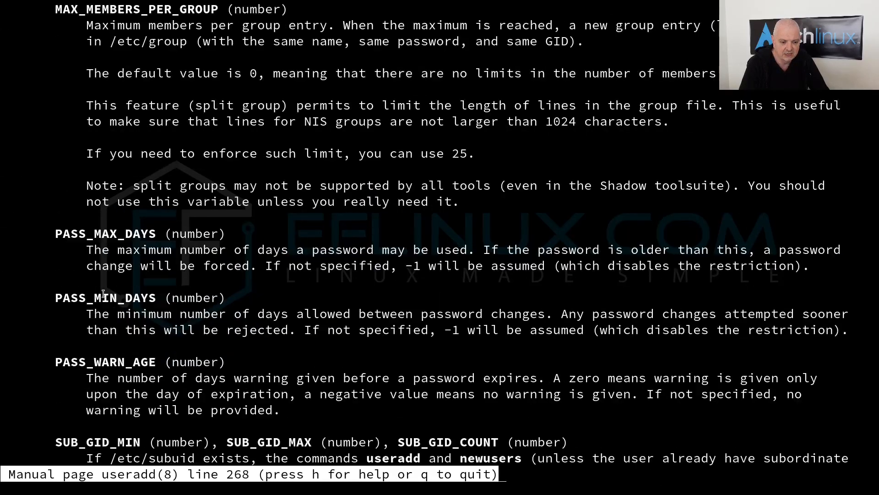
{"action": "scroll", "scroll_direction": "down", "scroll_amount": 3}
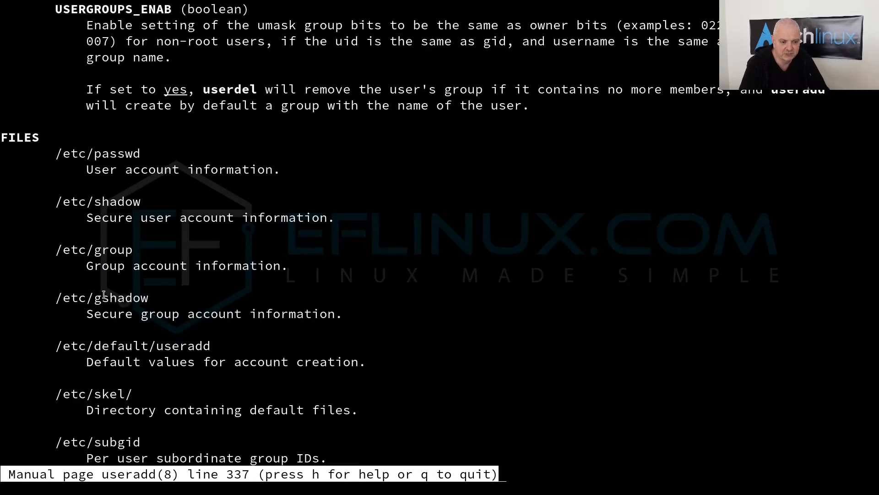
{"action": "scroll", "scroll_direction": "down", "scroll_amount": 3}
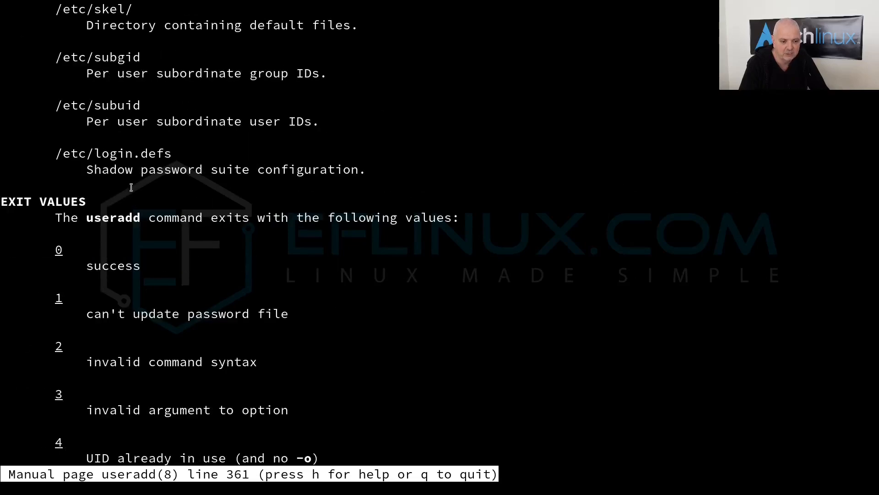
{"action": "mouse_move", "coordinate": [259, 253]}
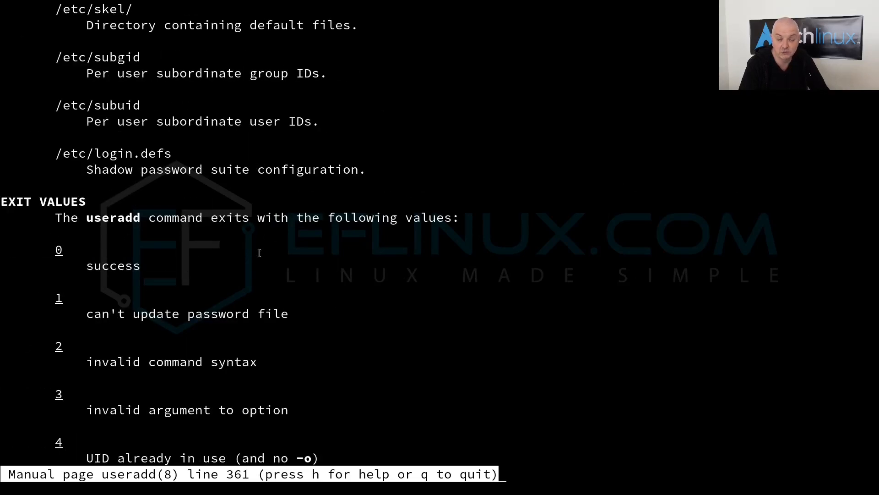
{"action": "scroll", "scroll_direction": "down", "scroll_amount": 3}
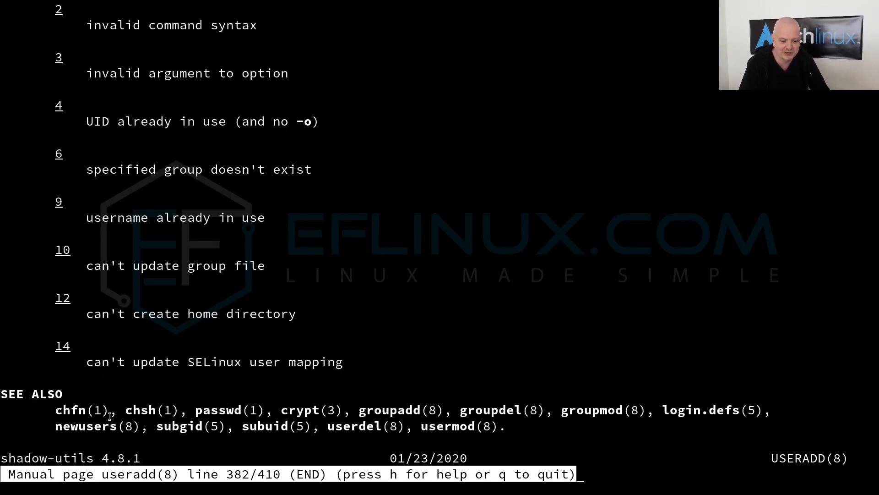
{"action": "mouse_move", "coordinate": [215, 449]}
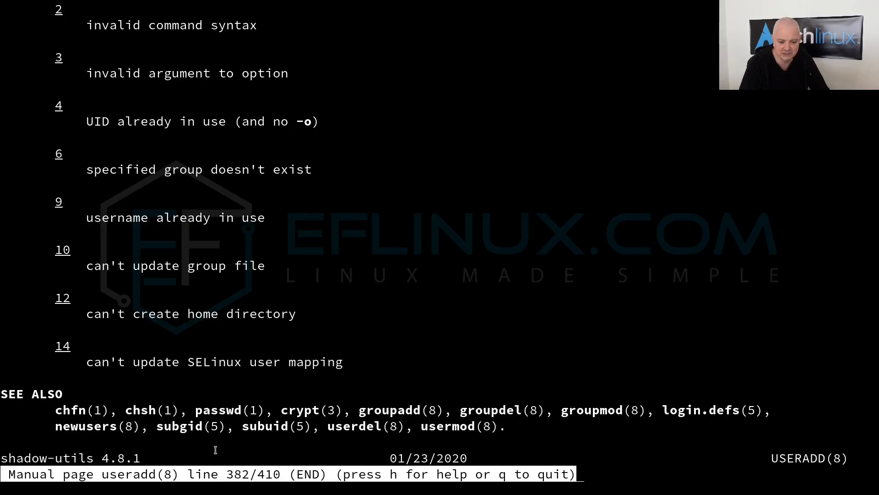
{"action": "mouse_move", "coordinate": [174, 370]}
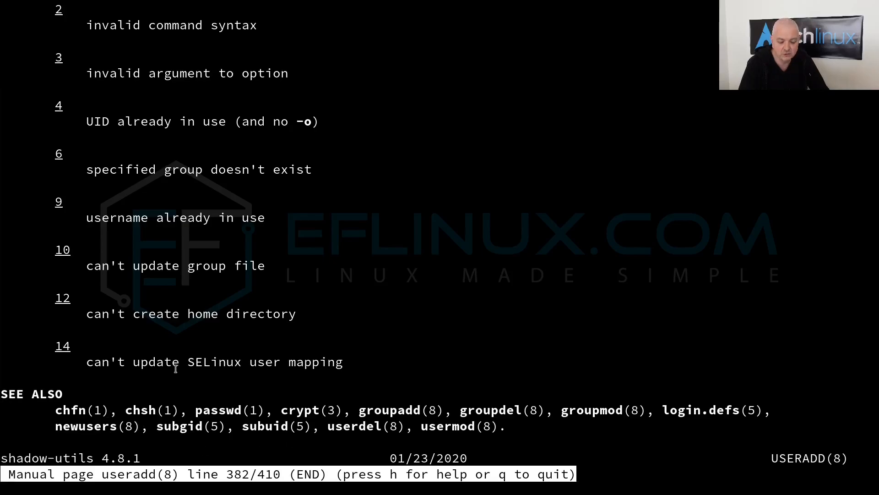
{"action": "mouse_move", "coordinate": [508, 419]}
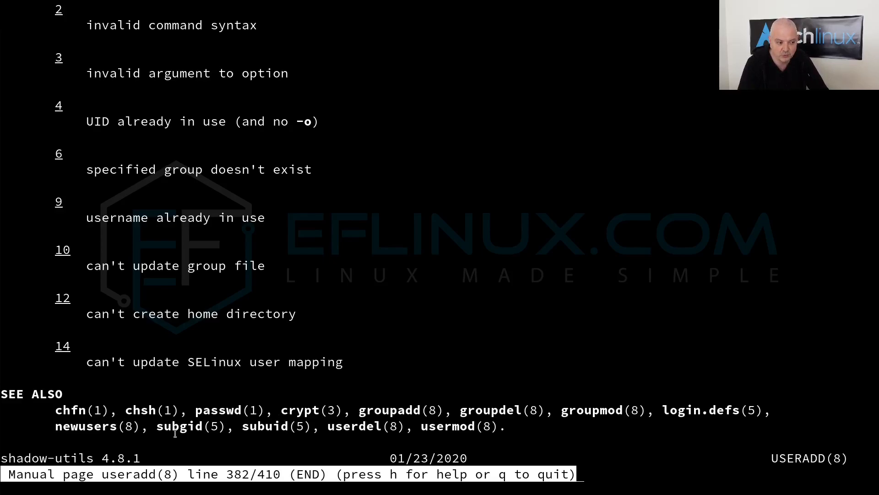
{"action": "mouse_move", "coordinate": [504, 410]}
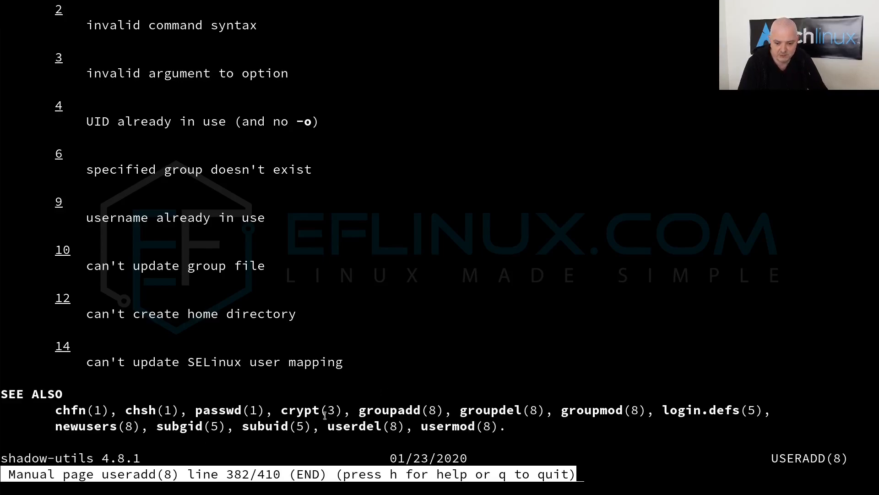
{"action": "mouse_move", "coordinate": [344, 437]}
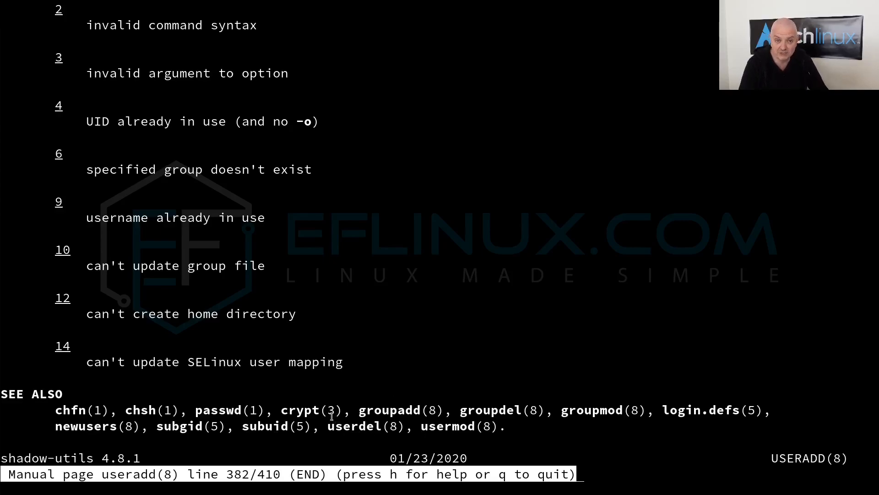
{"action": "mouse_move", "coordinate": [301, 444]}
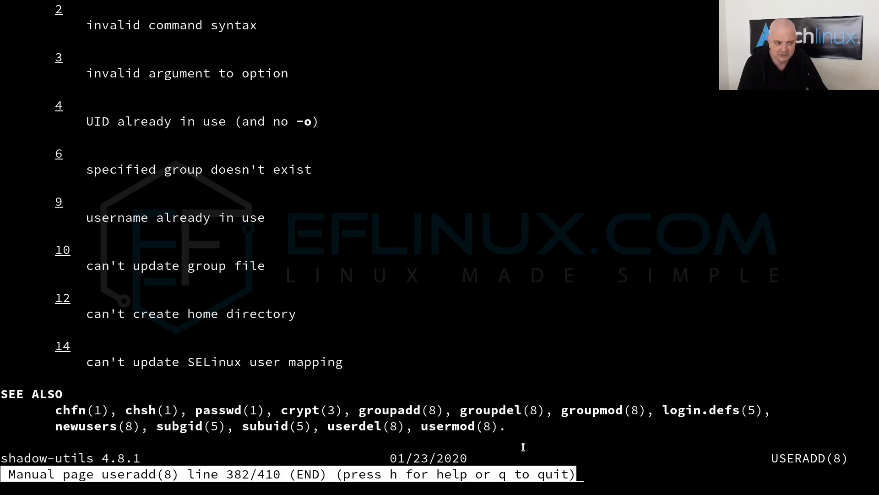
{"action": "mouse_move", "coordinate": [492, 450]}
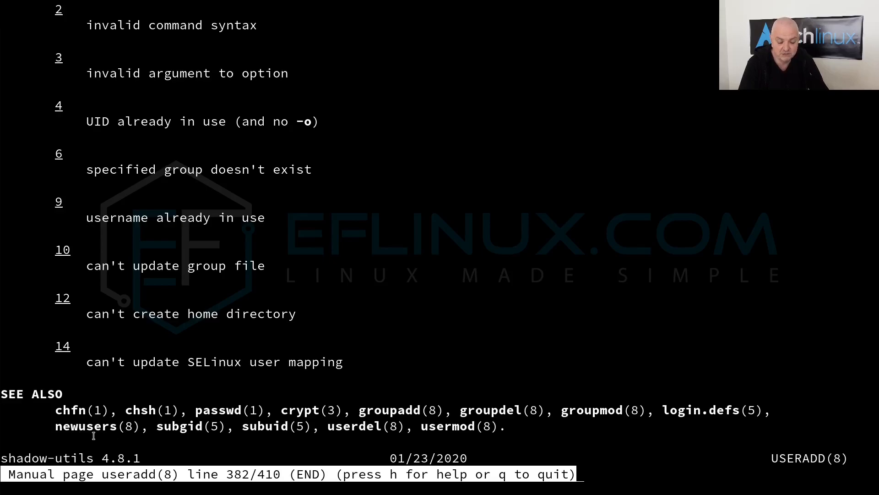
{"action": "mouse_move", "coordinate": [120, 422]}
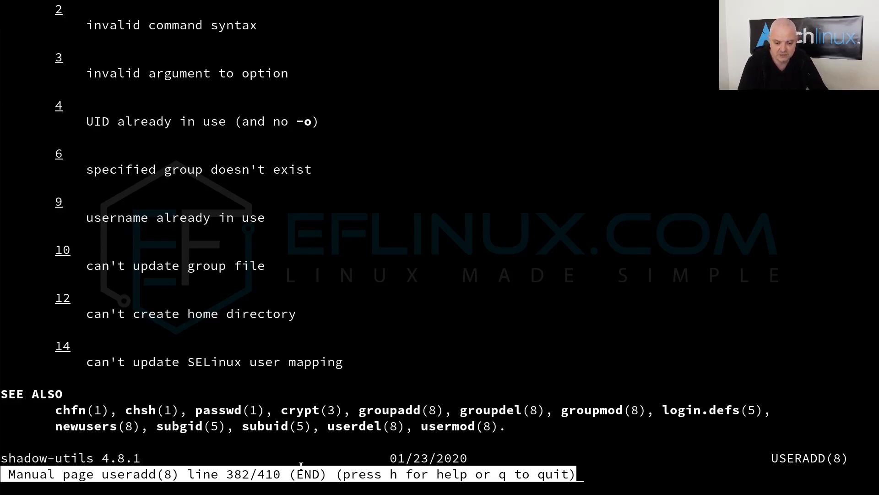
{"action": "mouse_move", "coordinate": [382, 437]}
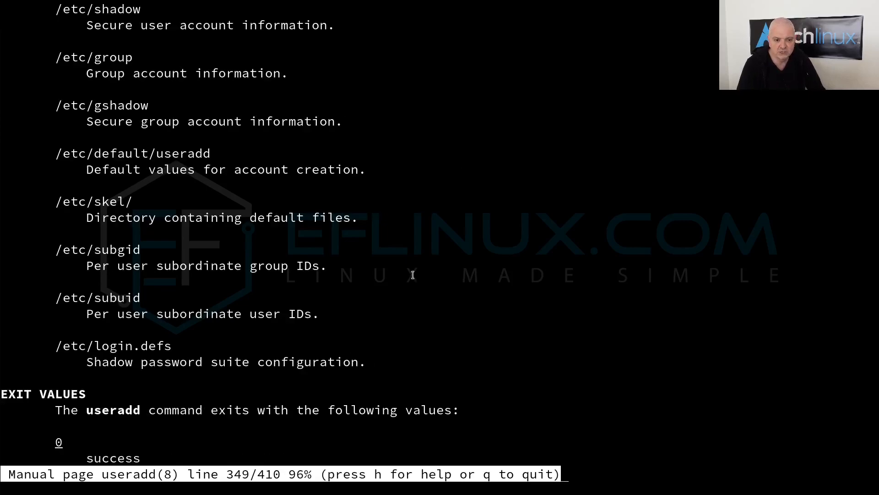
Quit the useradd manual, bring up the df manual page and scroll to its end.
{"action": "key", "text": "q"}
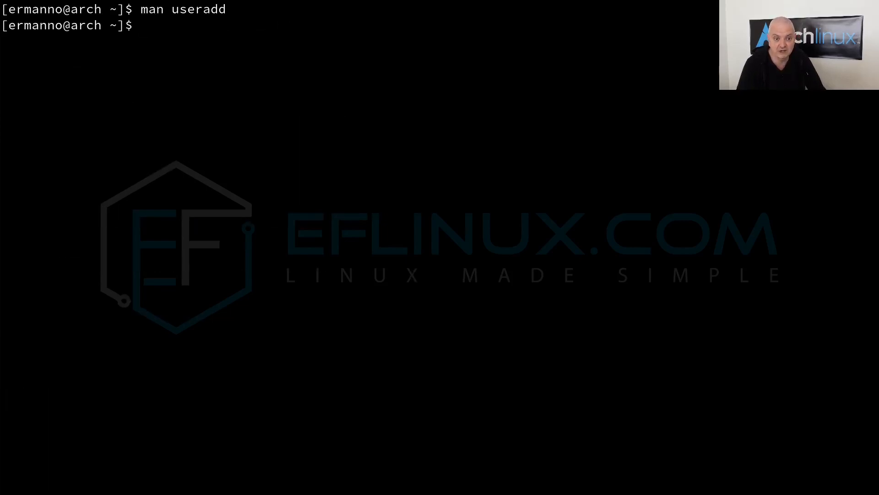
{"action": "type", "text": "ma"}
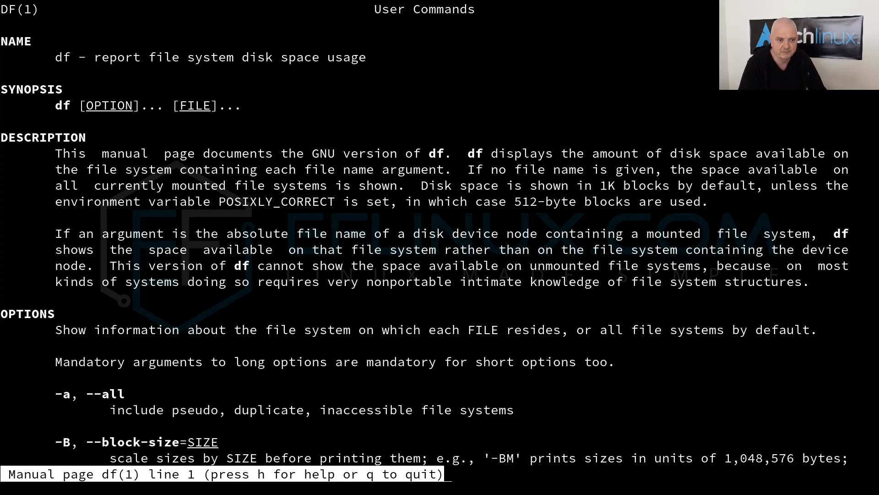
{"action": "mouse_move", "coordinate": [218, 76]}
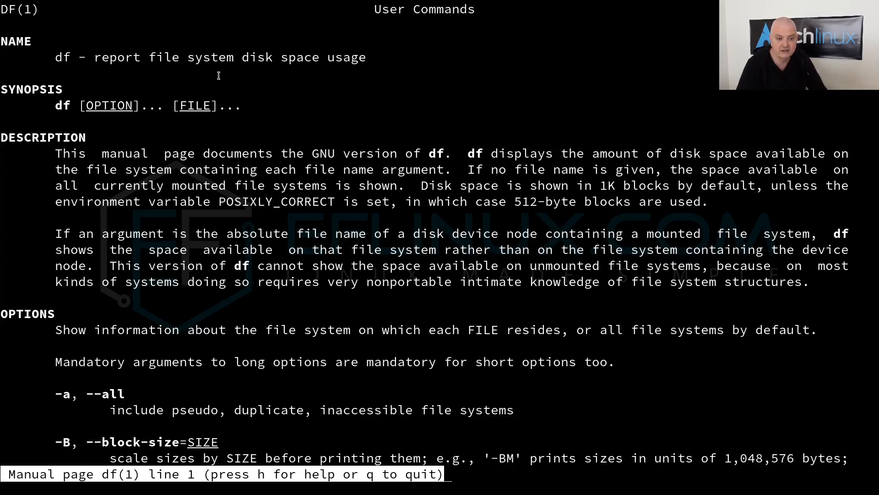
{"action": "mouse_move", "coordinate": [396, 75]}
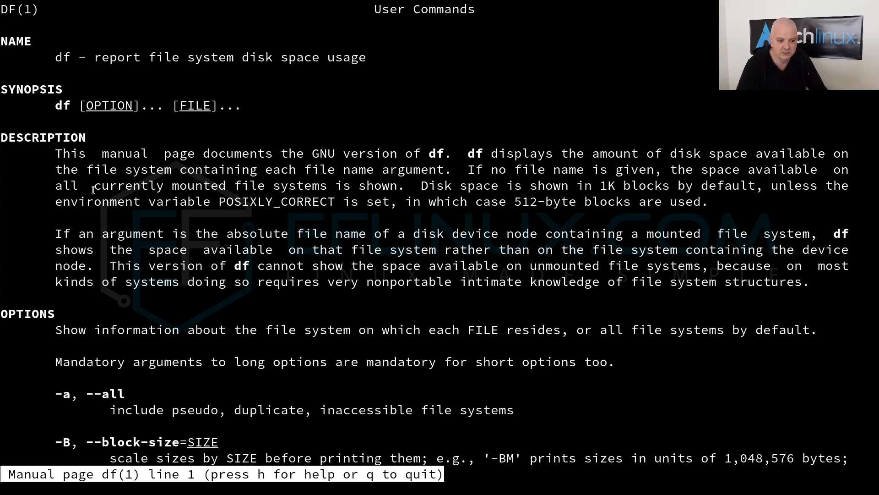
{"action": "scroll", "scroll_direction": "down", "scroll_amount": 3}
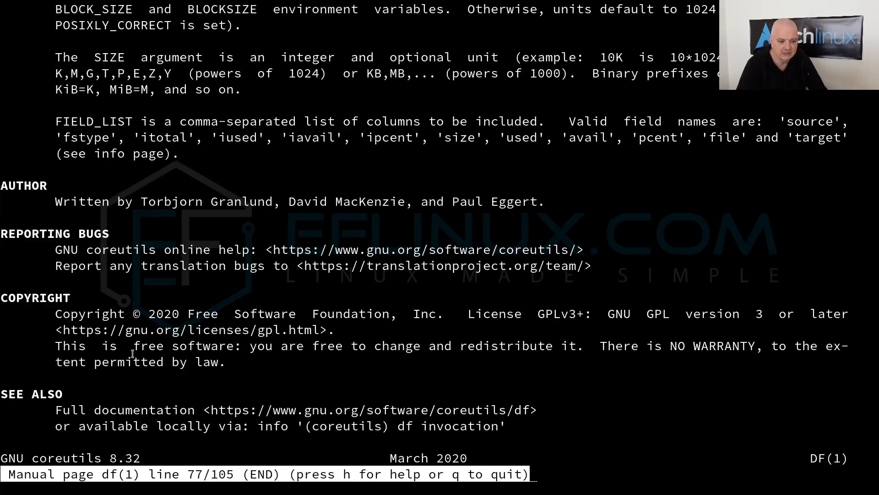
{"action": "mouse_move", "coordinate": [202, 242]}
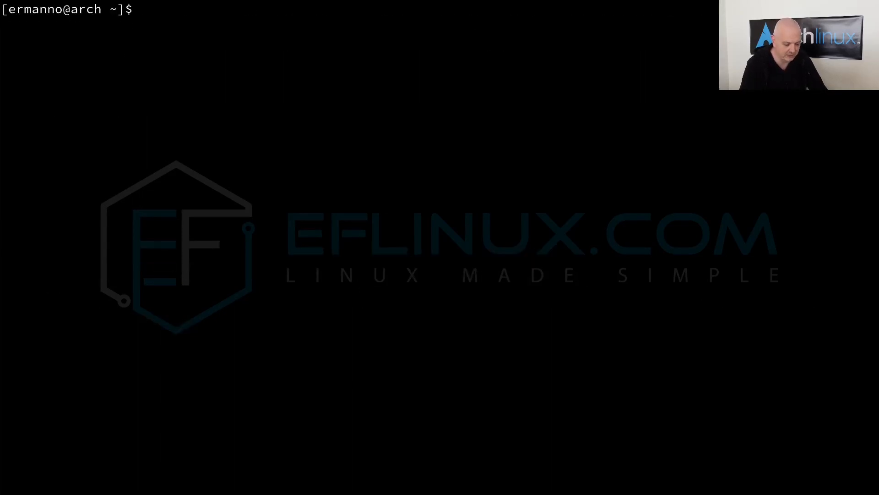
Show the usermod manual page with 'man usermod' and scroll through its options.
{"action": "type", "text": "man usem"}
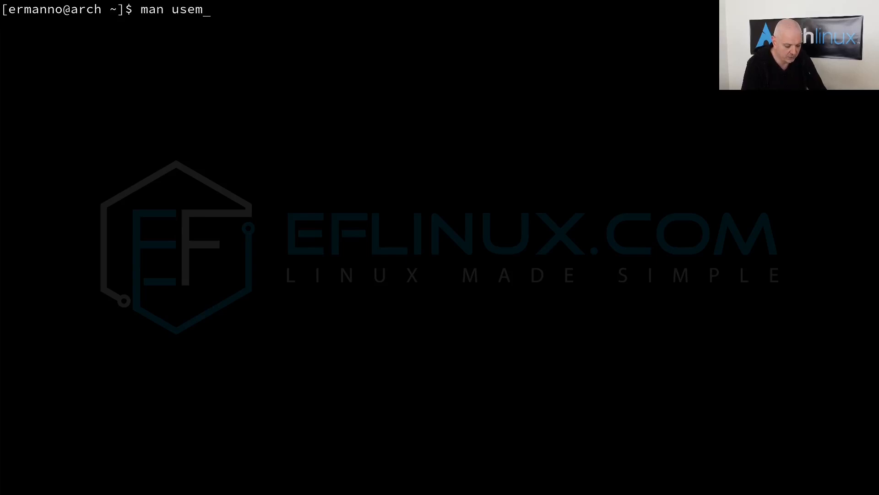
{"action": "type", "text": "rmod"}
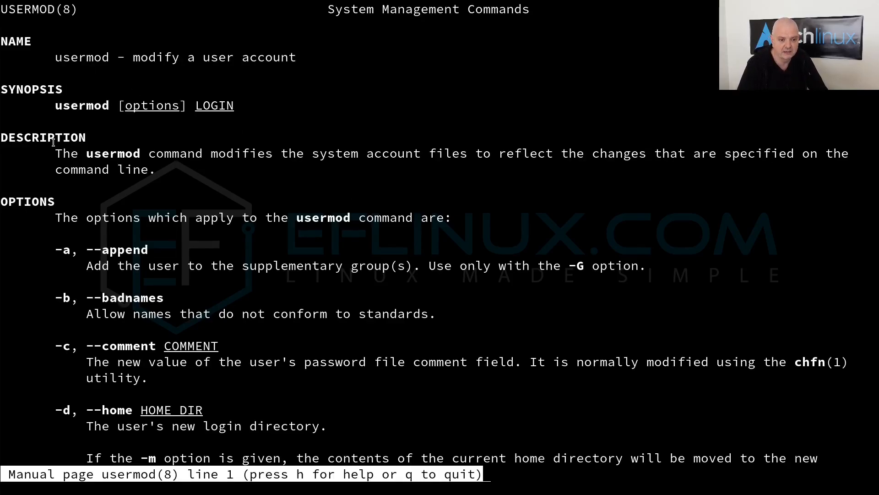
{"action": "scroll", "scroll_direction": "down", "scroll_amount": 3}
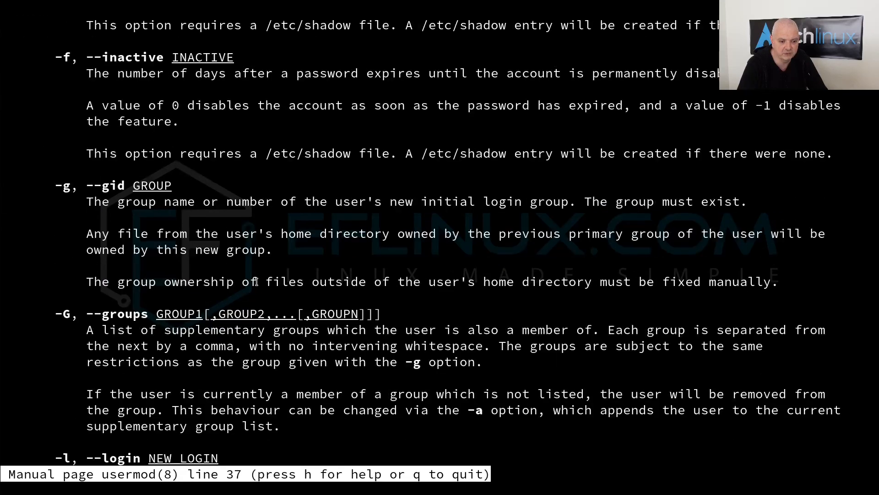
{"action": "scroll", "scroll_direction": "down", "scroll_amount": 3}
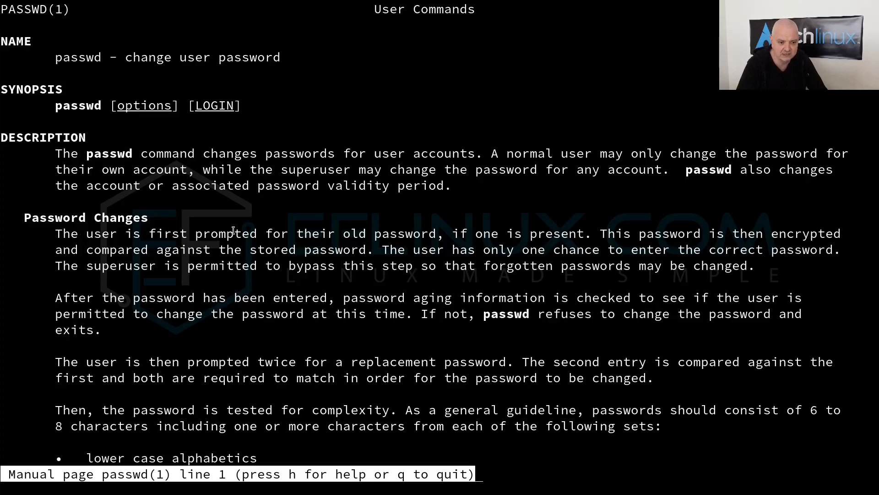
Scroll through the passwd manual's options and quit back to the shell prompt.
{"action": "scroll", "scroll_direction": "down", "scroll_amount": 3}
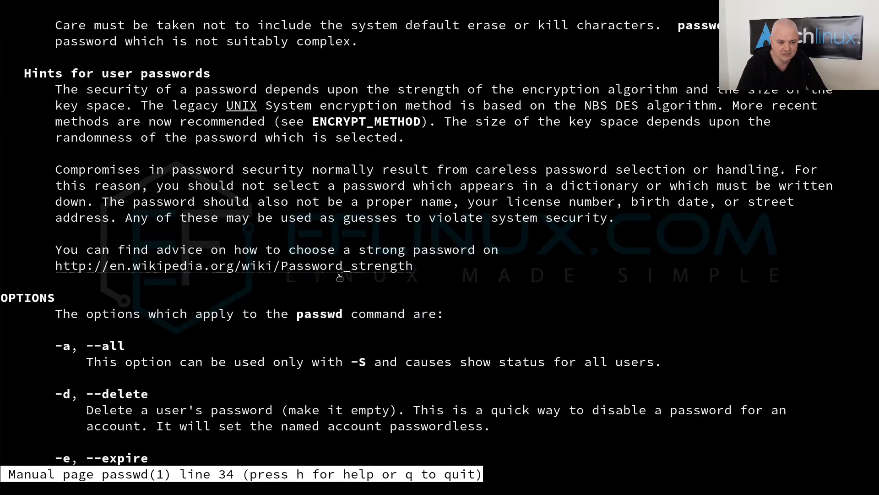
{"action": "scroll", "scroll_direction": "down", "scroll_amount": 3}
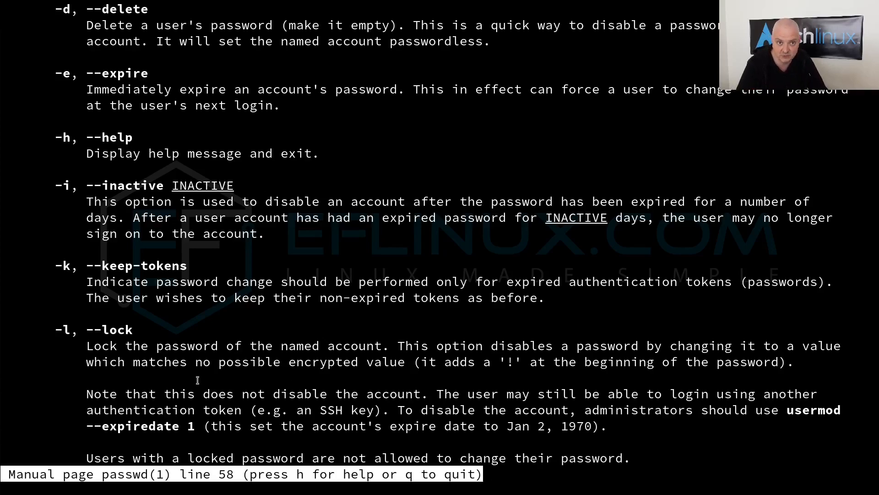
{"action": "scroll", "scroll_direction": "down", "scroll_amount": 3}
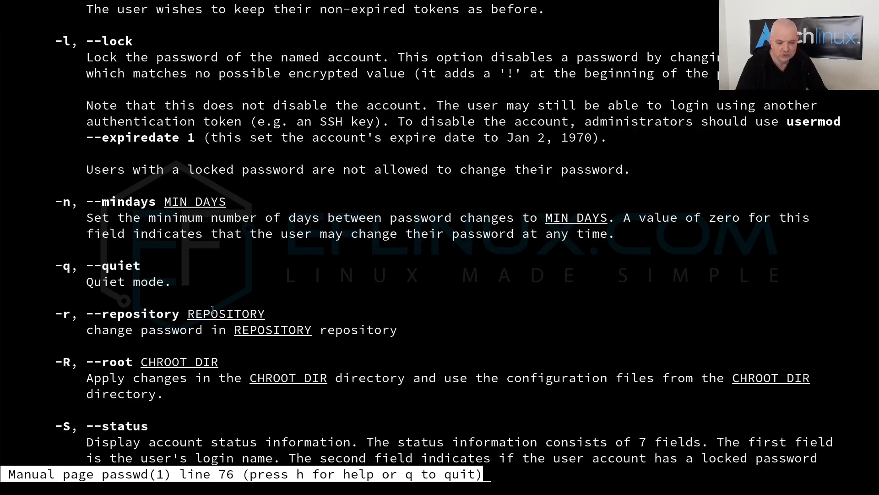
{"action": "key", "text": "q"}
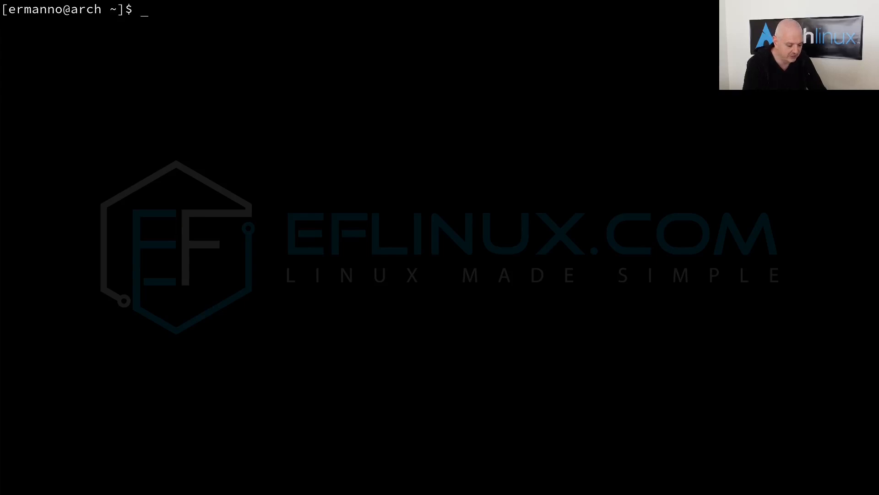
Run 'useradd --help | less' to page the useradd help output.
{"action": "type", "text": "useradd -"}
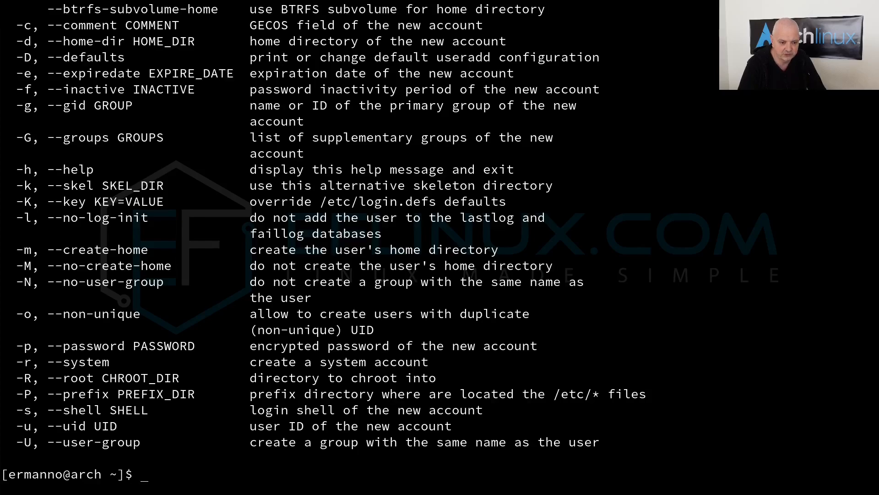
{"action": "type", "text": "useradd --help"}
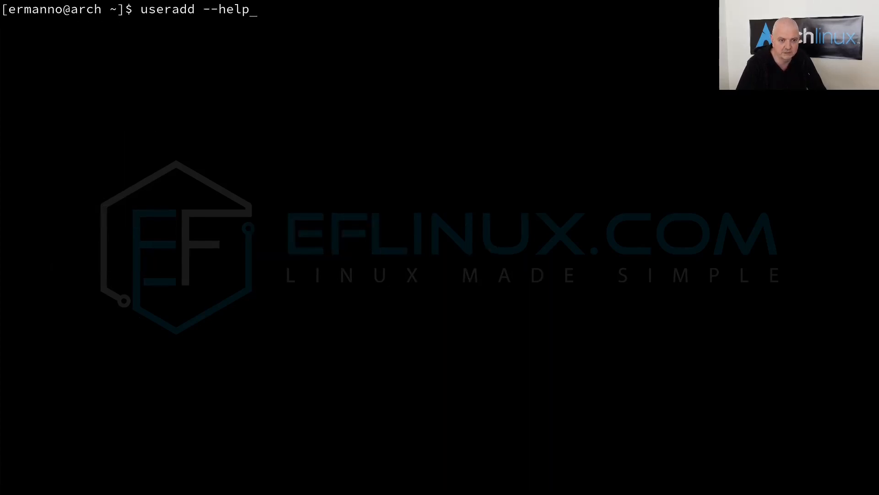
{"action": "type", "text": "|"}
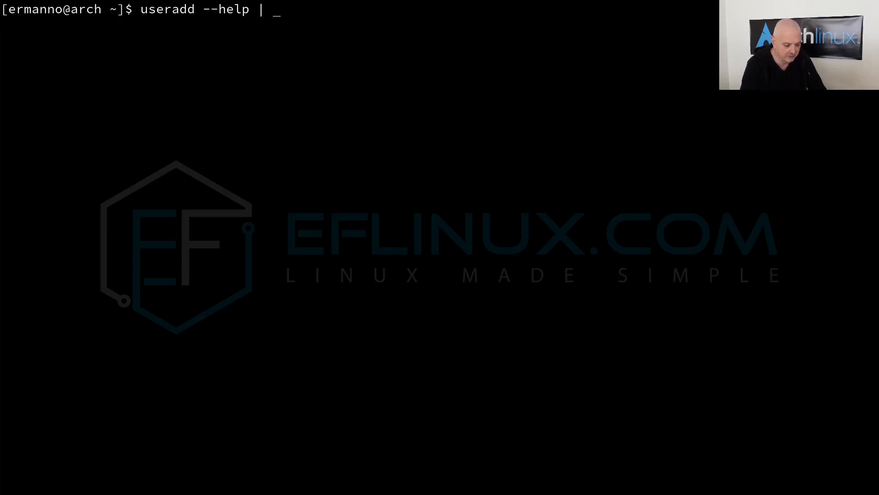
{"action": "type", "text": "les"}
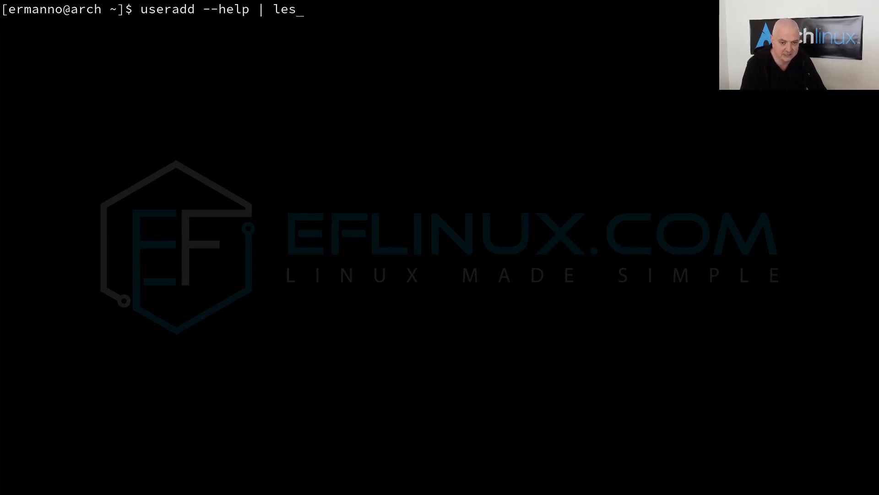
{"action": "type", "text": "s"}
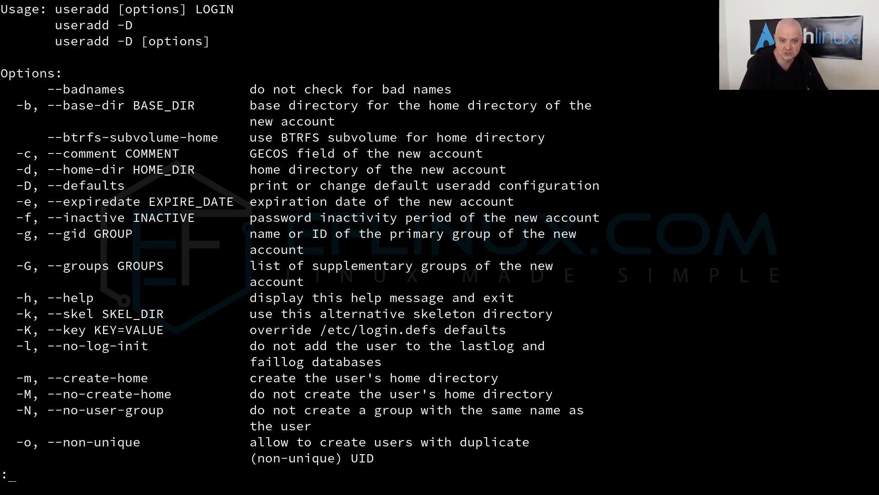
Scroll the help output to (END) and quit less back to the prompt.
{"action": "scroll", "scroll_direction": "down", "scroll_amount": 3}
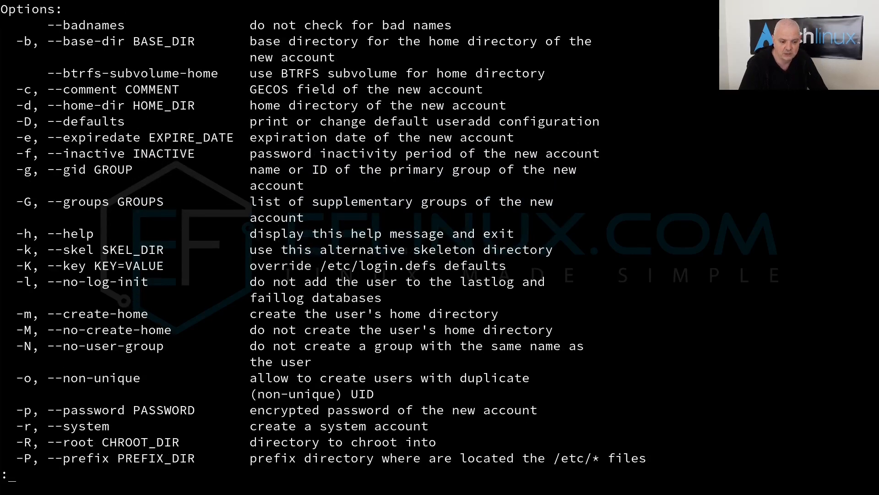
{"action": "scroll", "scroll_direction": "down", "scroll_amount": 3}
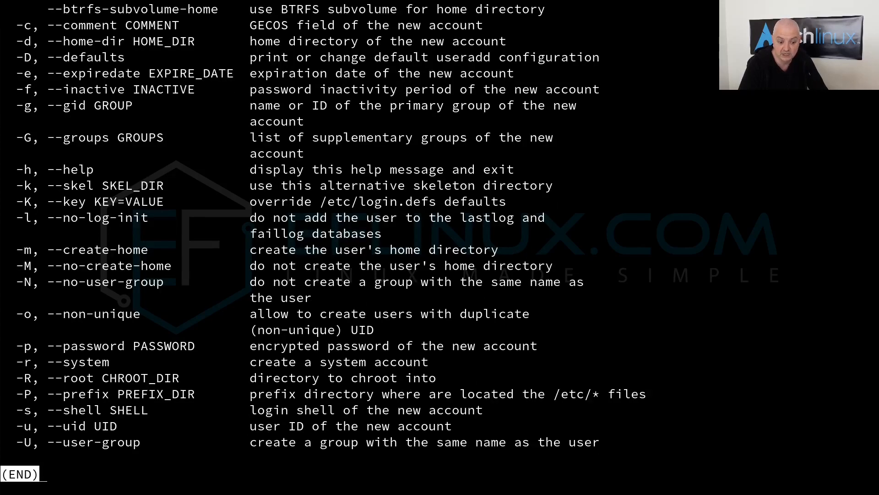
{"action": "key", "text": "q"}
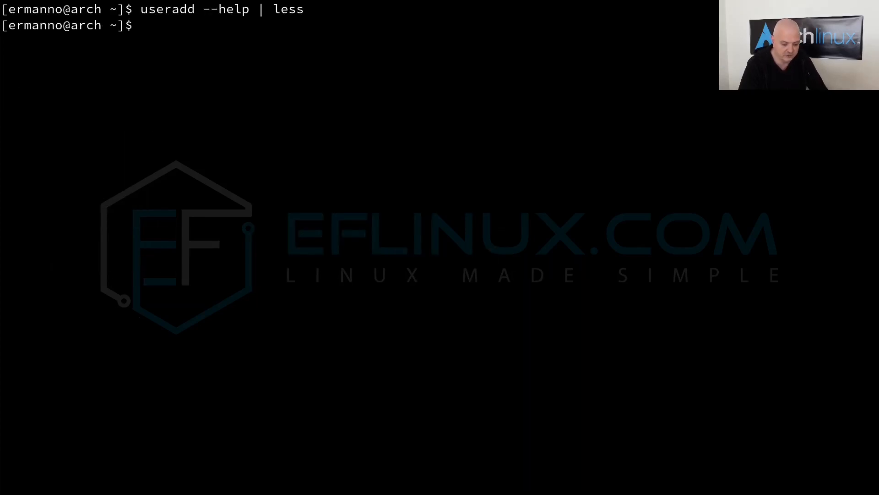
Run 'passwd --help' to print the passwd option summary in the terminal.
{"action": "type", "text": "passwd"}
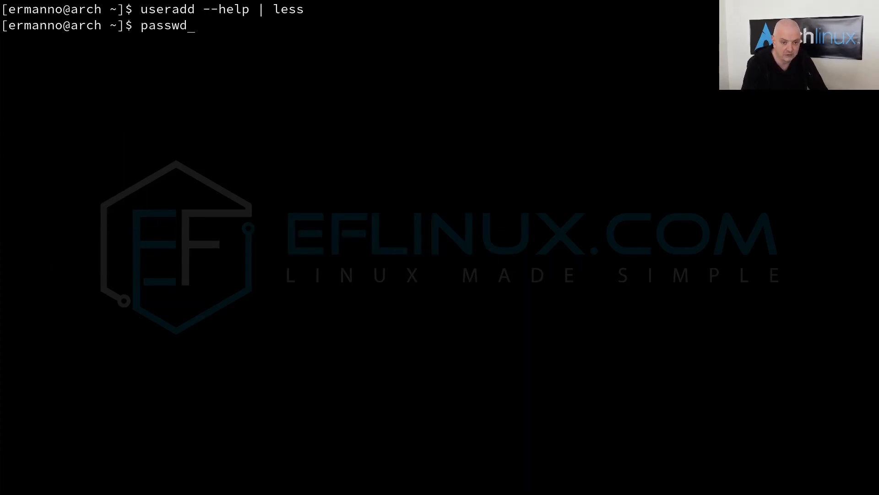
{"action": "type", "text": "--help"}
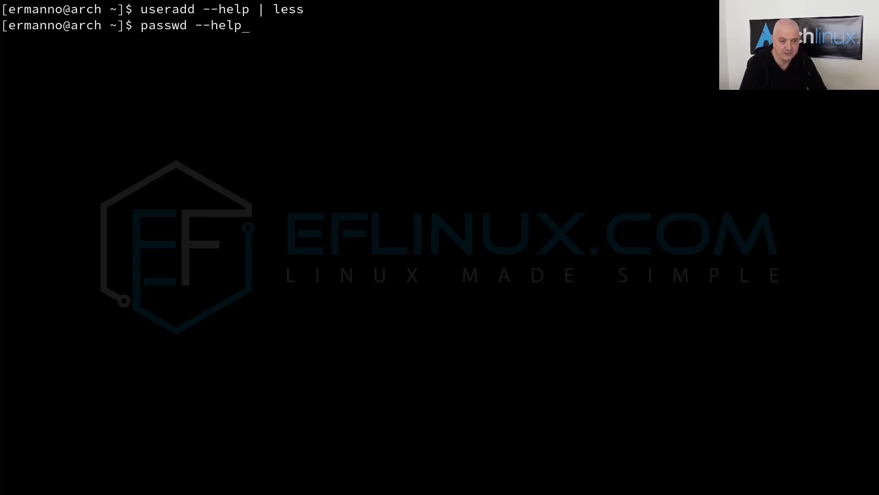
{"action": "key", "text": "Return"}
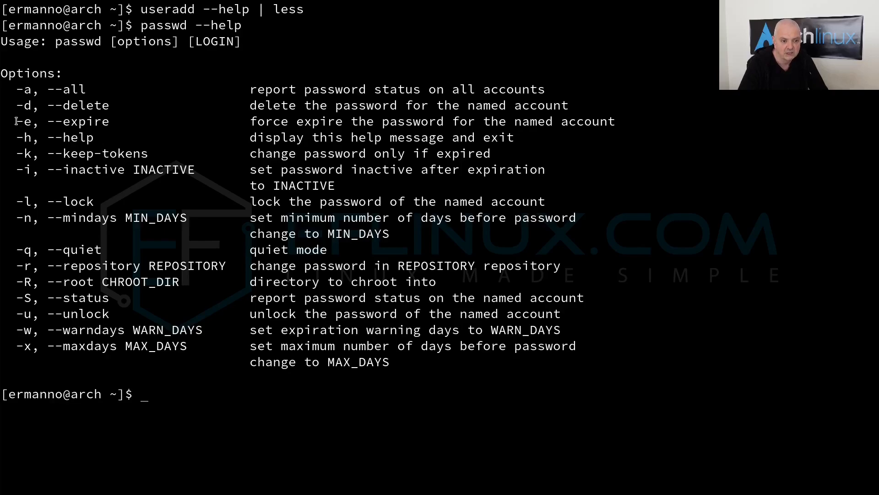
{"action": "mouse_move", "coordinate": [429, 114]}
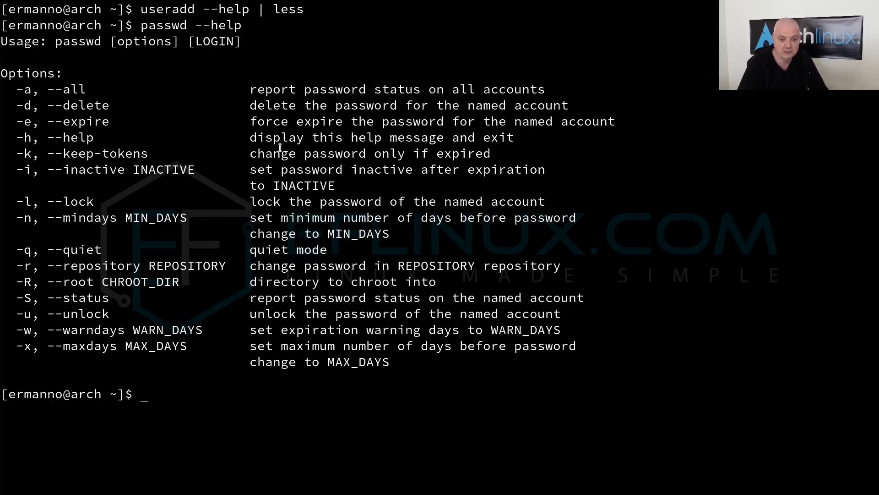
{"action": "mouse_move", "coordinate": [484, 263]}
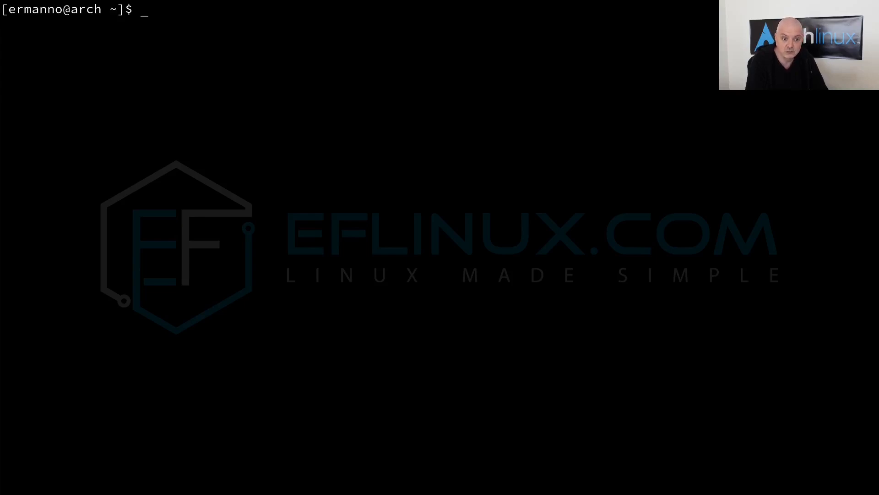
Show the setfacl manual with 'man setfacl' and jump down toward its EXAMPLES section.
{"action": "type", "text": "man s"}
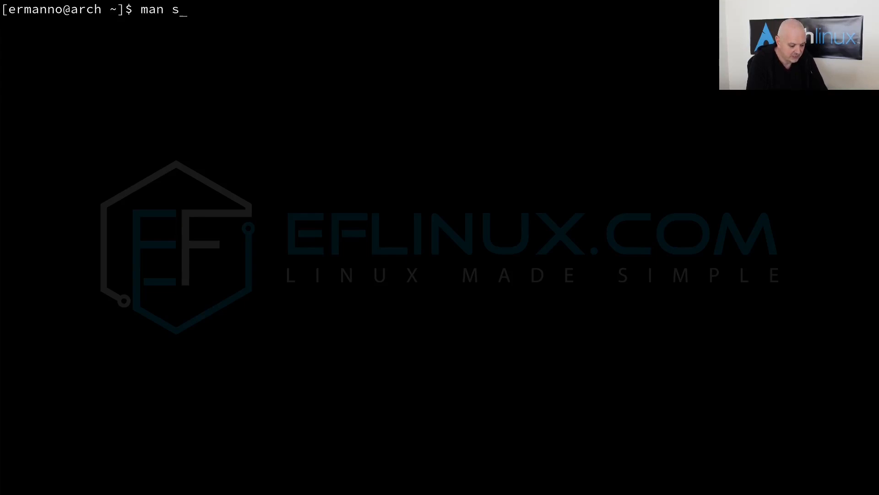
{"action": "type", "text": "etfacl"}
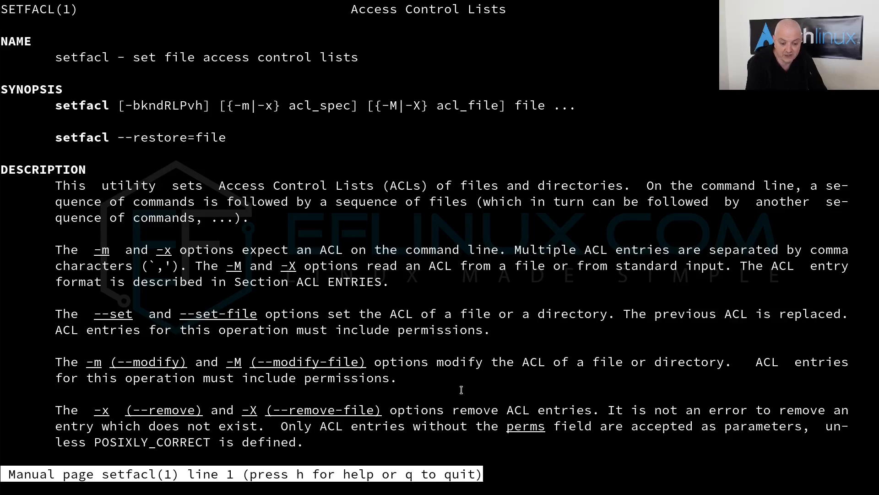
{"action": "key", "text": "/"}
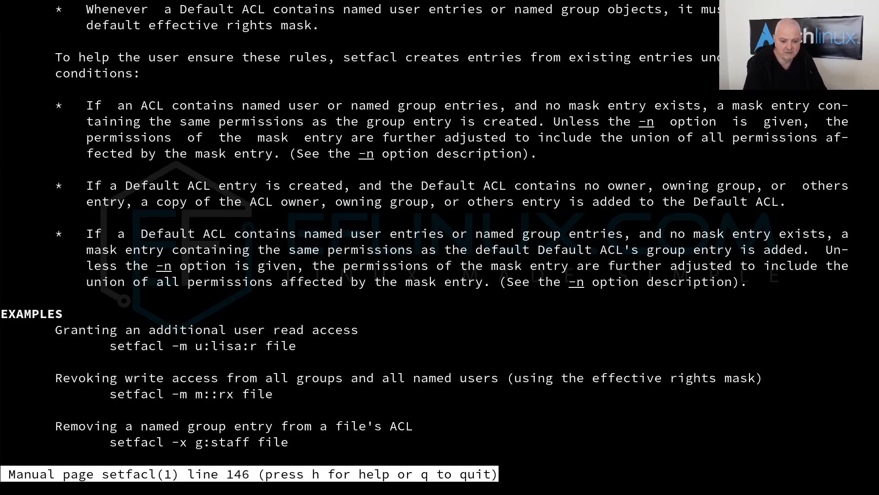
Scroll a few lines so all setfacl examples, through copying the access ACL into the Default ACL, are visible.
{"action": "scroll", "scroll_direction": "down", "scroll_amount": 3}
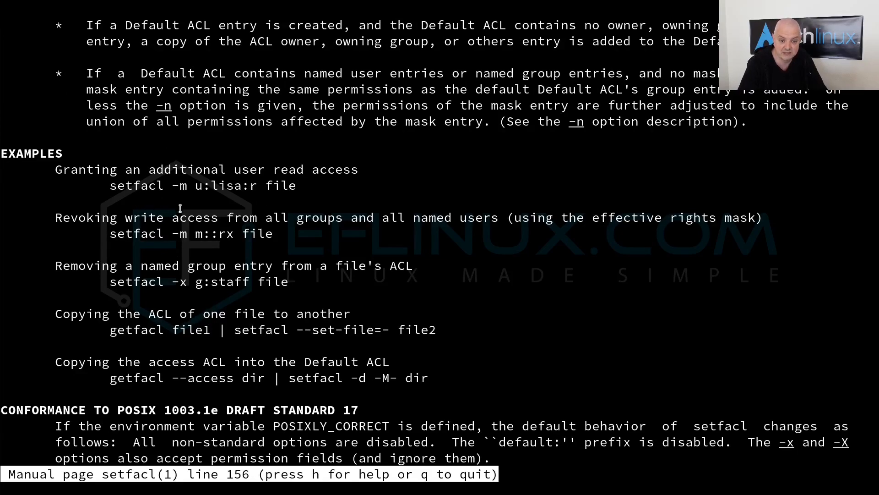
{"action": "mouse_move", "coordinate": [205, 196]}
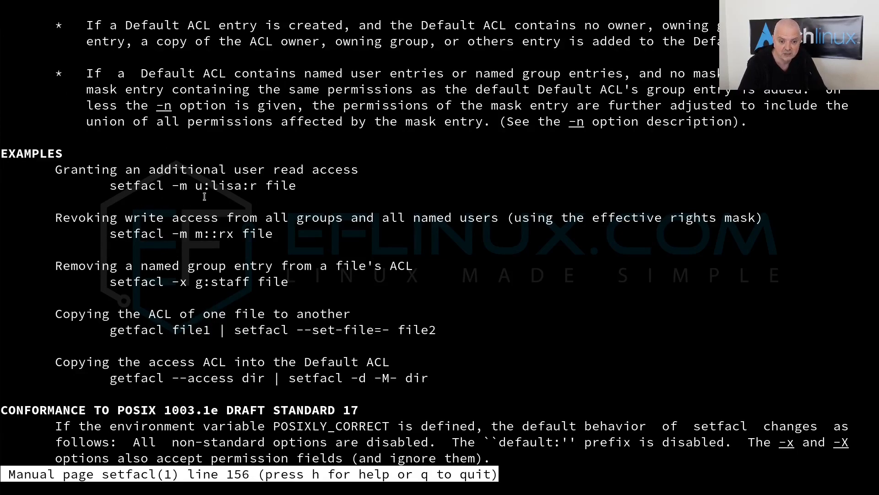
{"action": "mouse_move", "coordinate": [256, 198]}
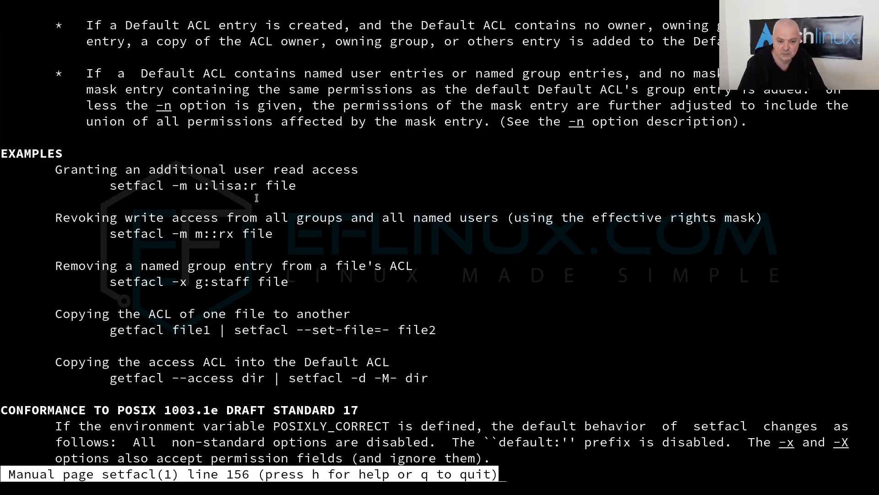
{"action": "mouse_move", "coordinate": [280, 199]}
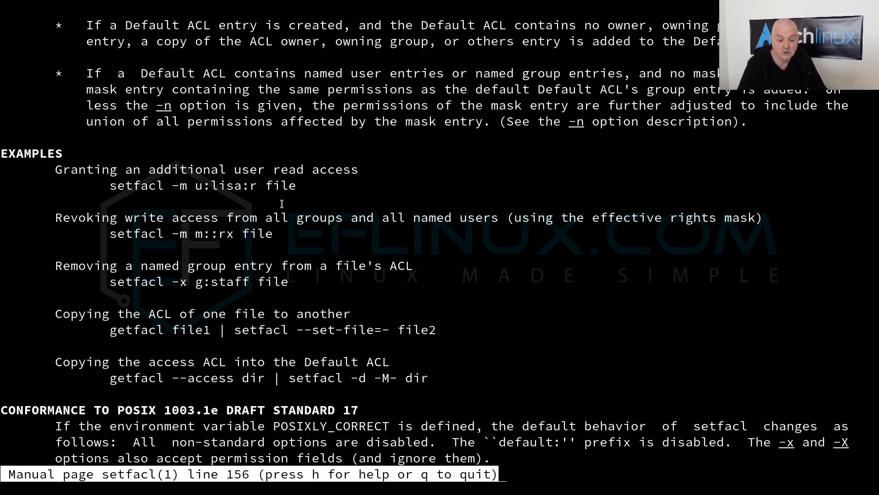
{"action": "mouse_move", "coordinate": [330, 233]}
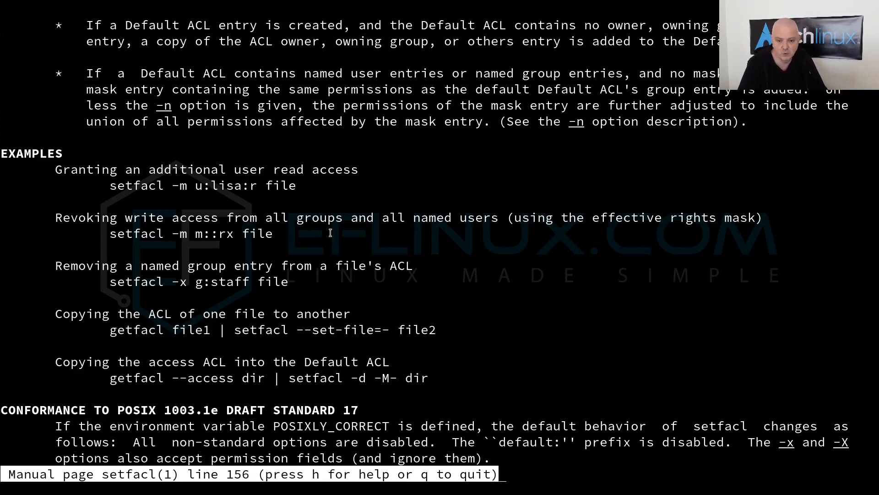
{"action": "mouse_move", "coordinate": [536, 242]}
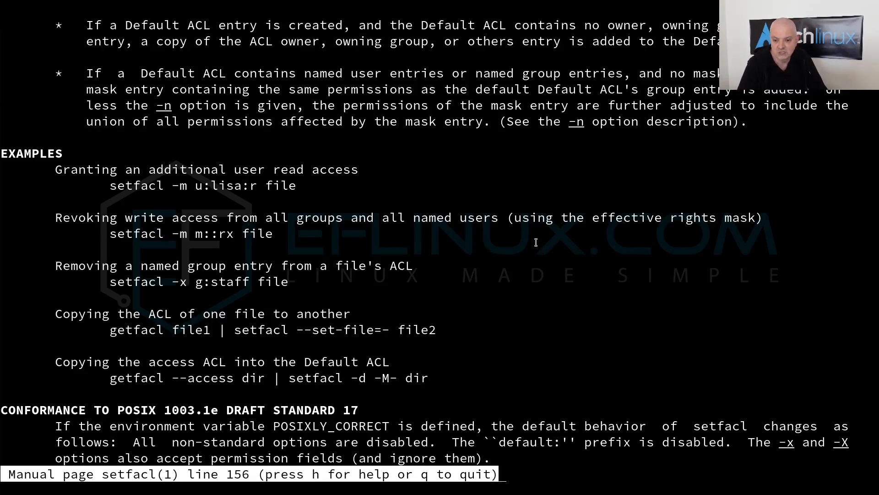
{"action": "mouse_move", "coordinate": [147, 256]}
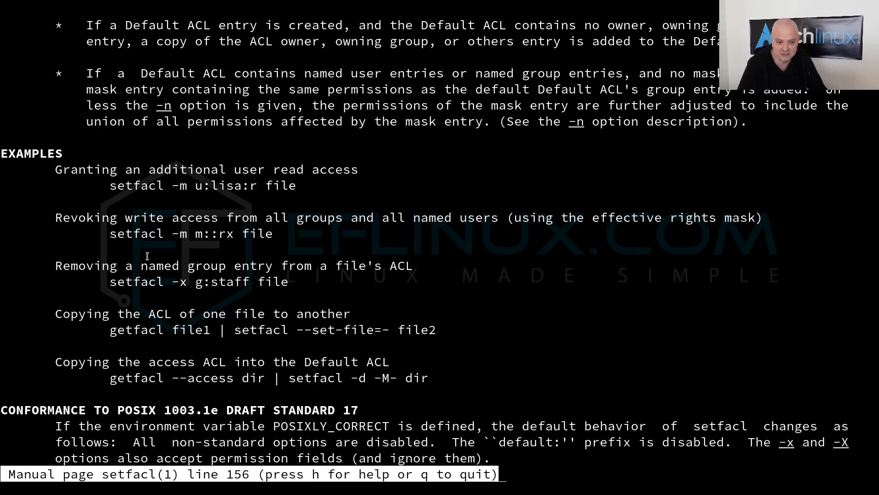
{"action": "mouse_move", "coordinate": [122, 296]}
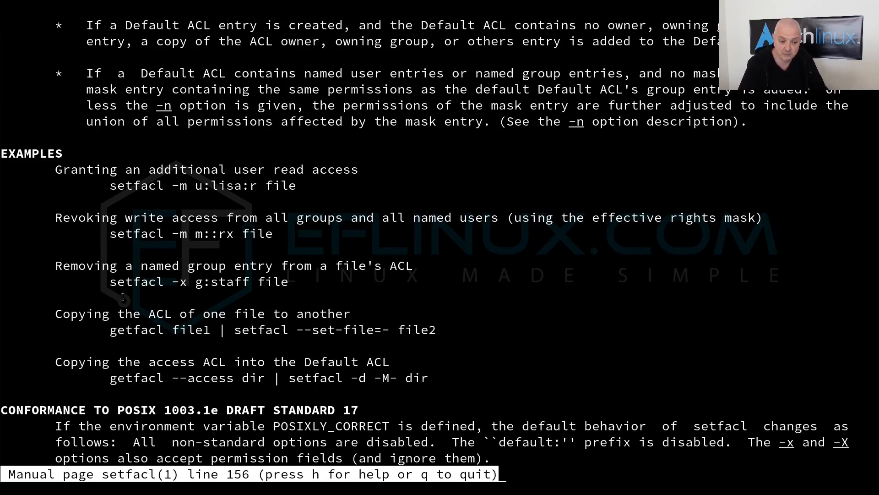
{"action": "mouse_move", "coordinate": [288, 284]}
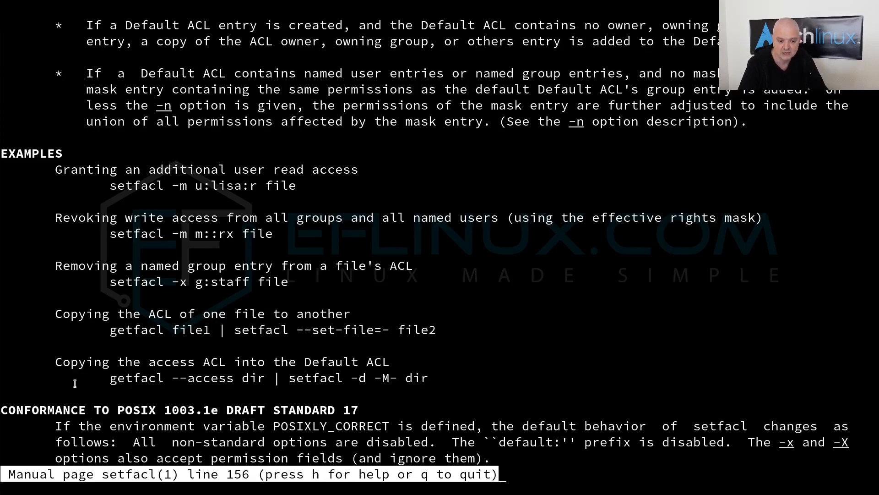
{"action": "mouse_move", "coordinate": [152, 402]}
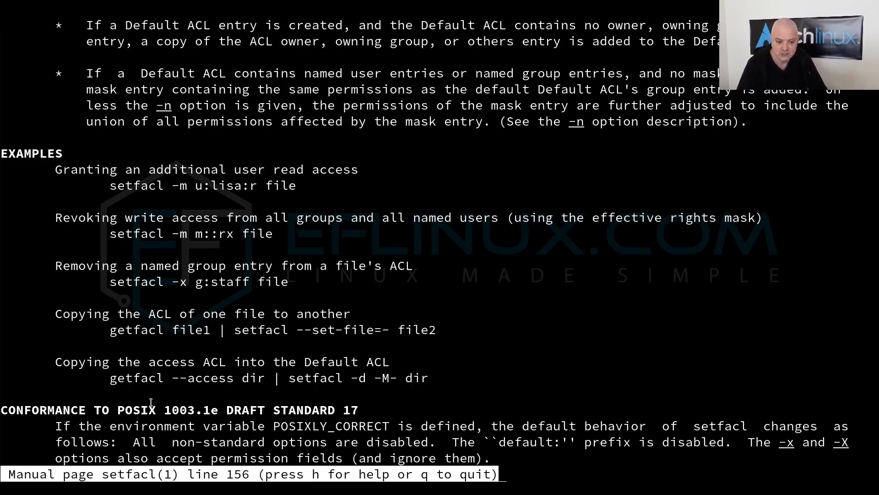